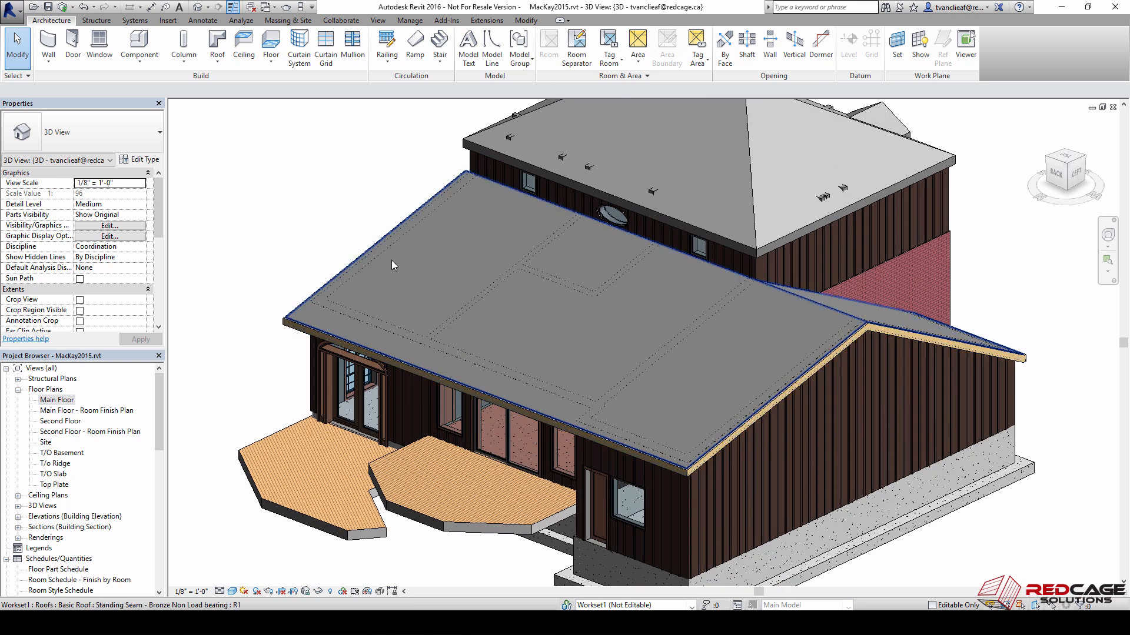
mouse_move(422, 330)
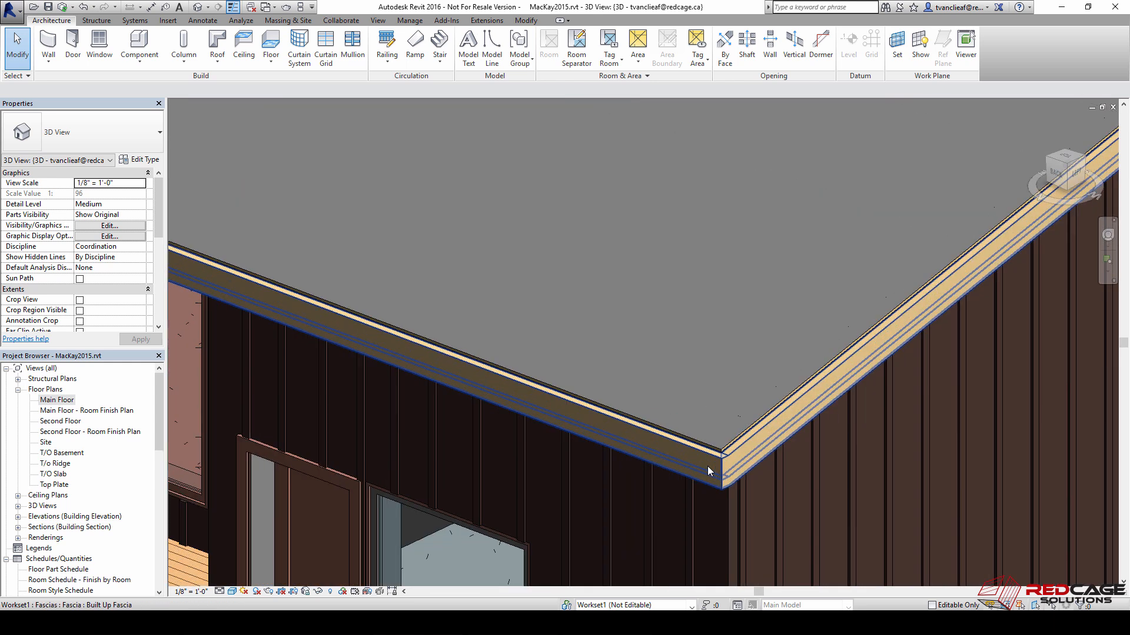
Select the built-up fascia along the roof's lower eave edge in the 3D view.
left_click(710, 473)
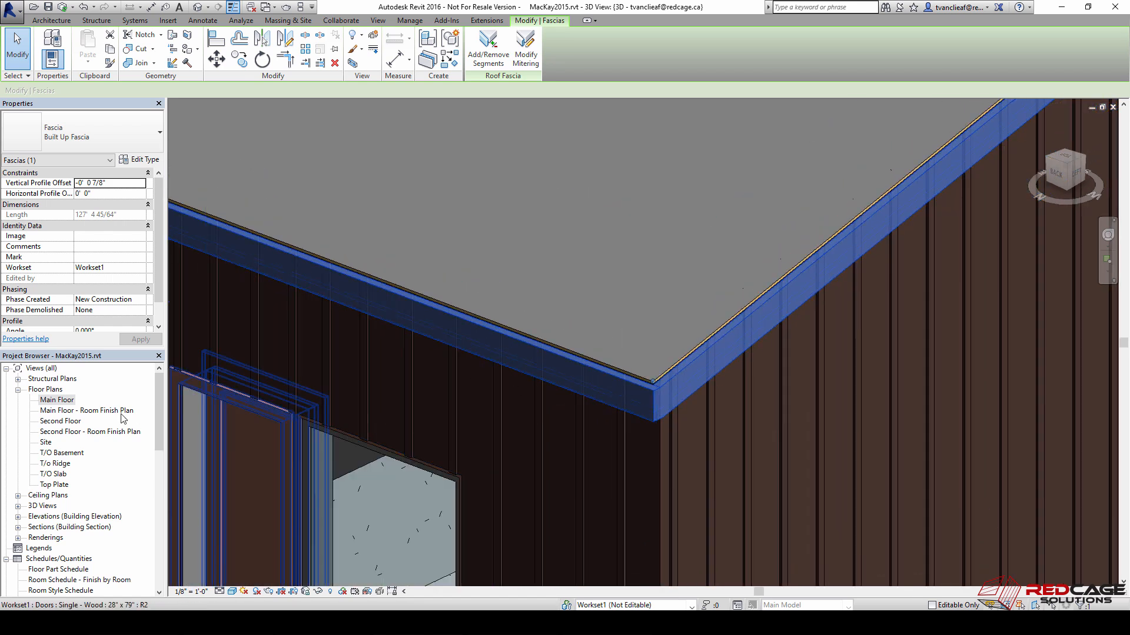
Open Section 1 to inspect the fascia profile, then return to the 3D view.
double_click(57, 399)
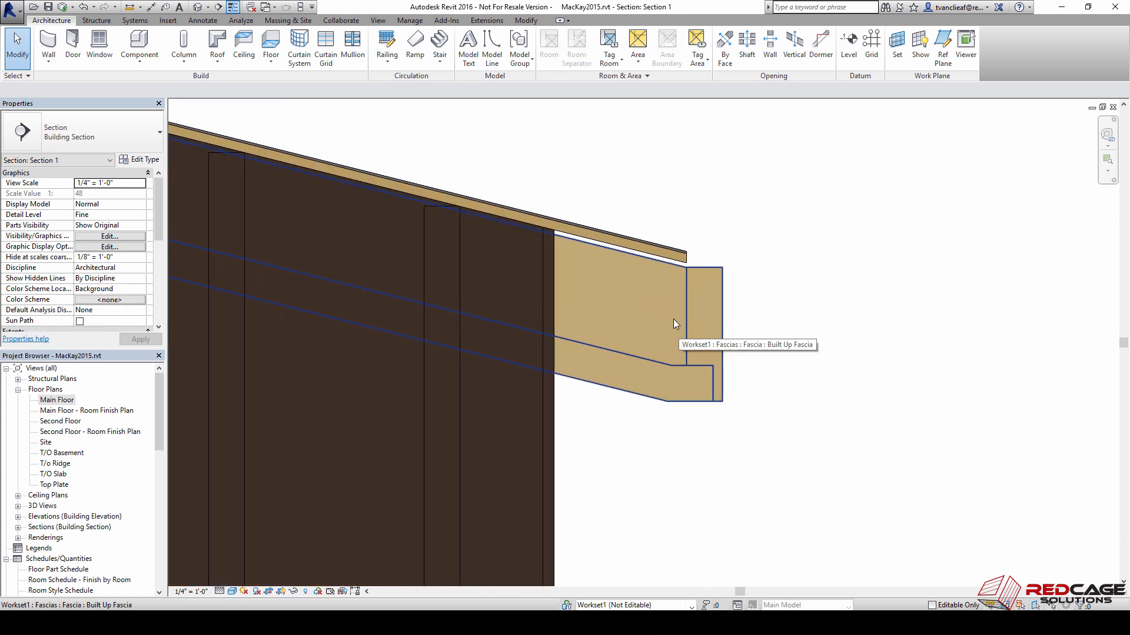
left_click(645, 288)
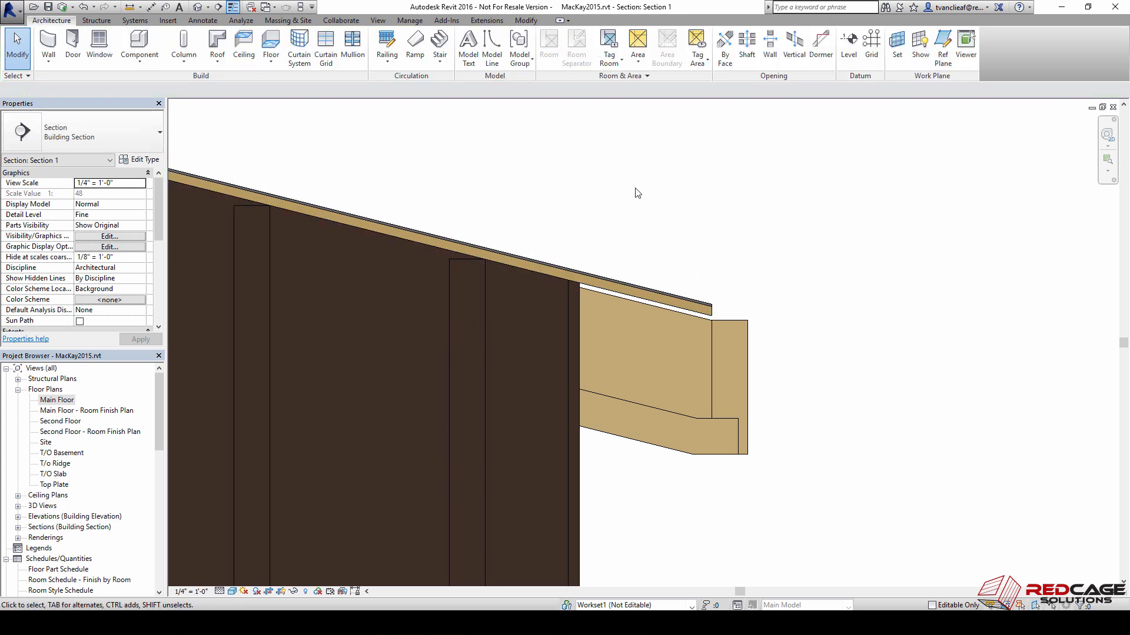
mouse_move(635, 301)
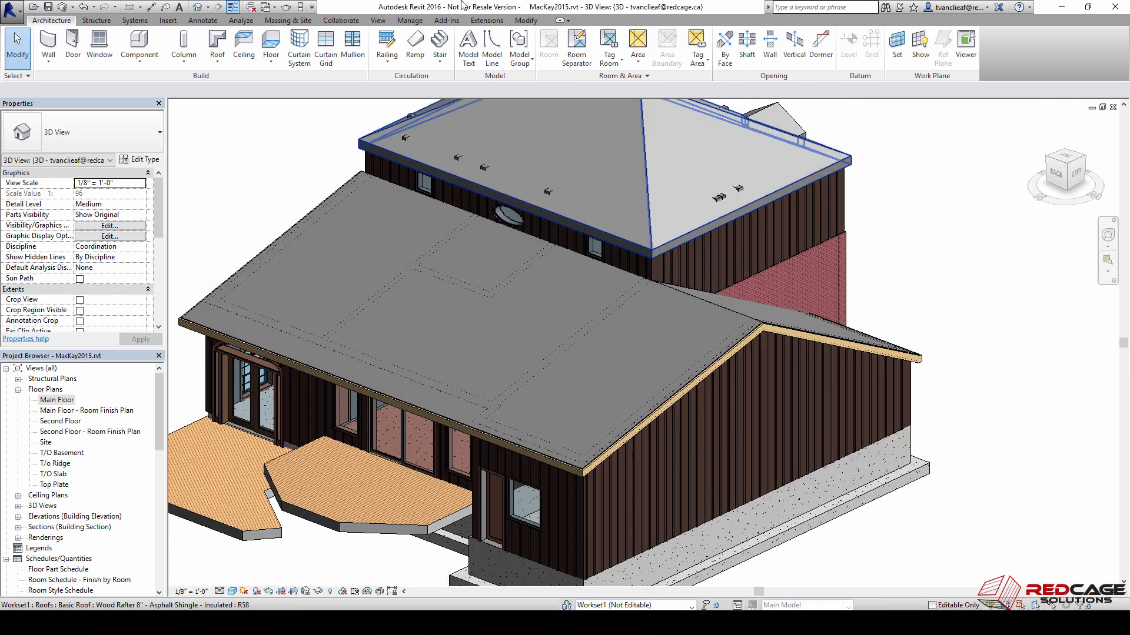
Show the Autodesk Revit Extensions tab in the ribbon.
left_click(486, 20)
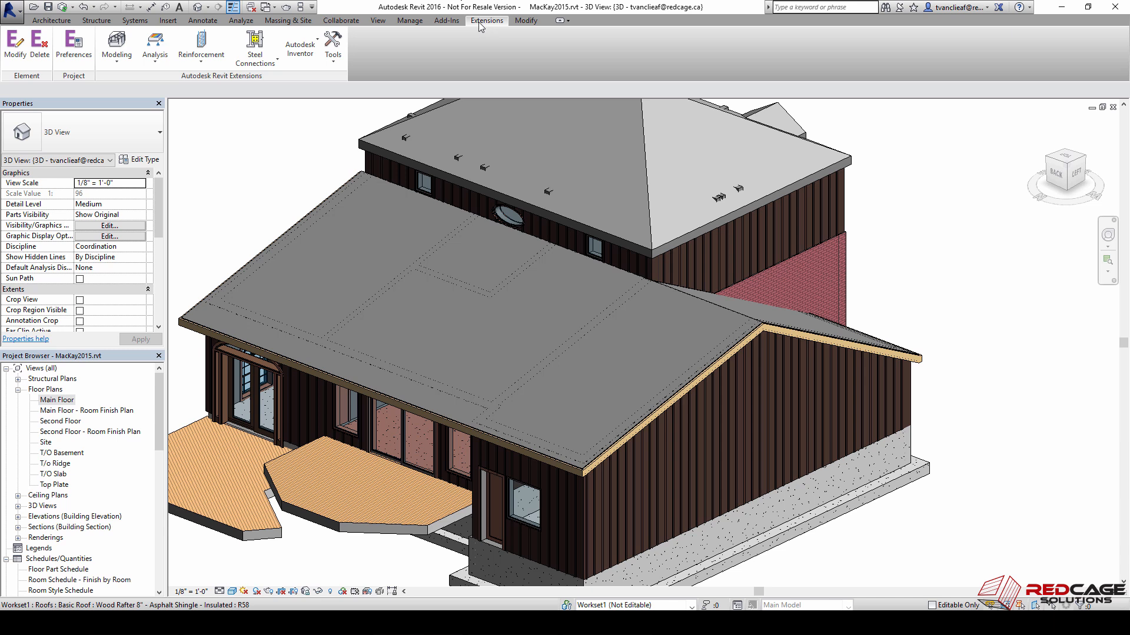
mouse_move(429, 56)
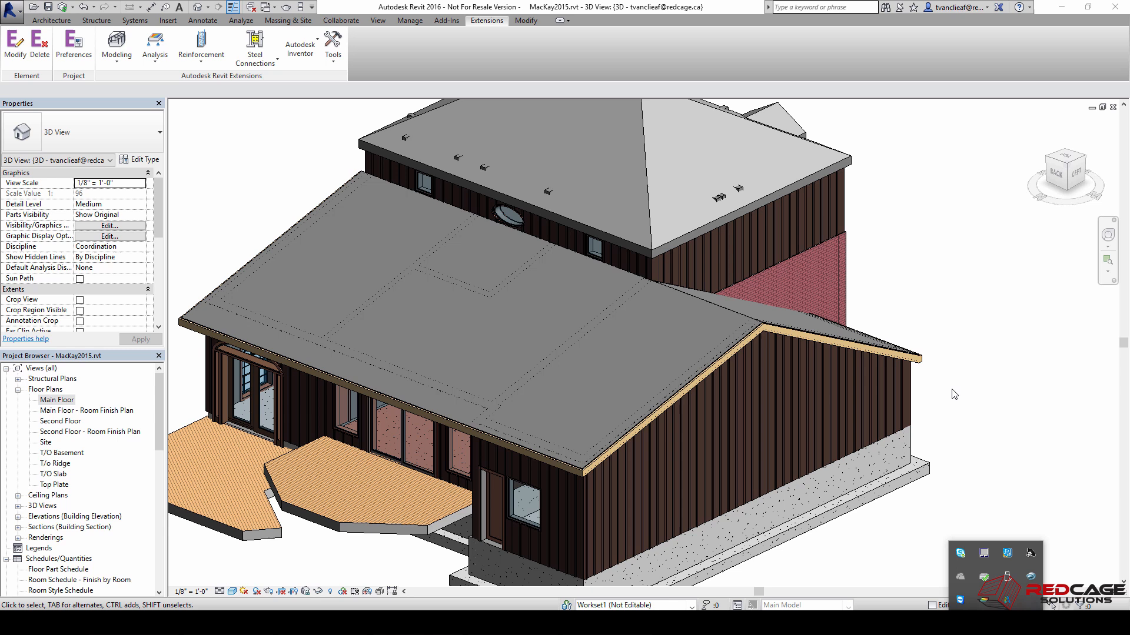
mouse_move(1008, 576)
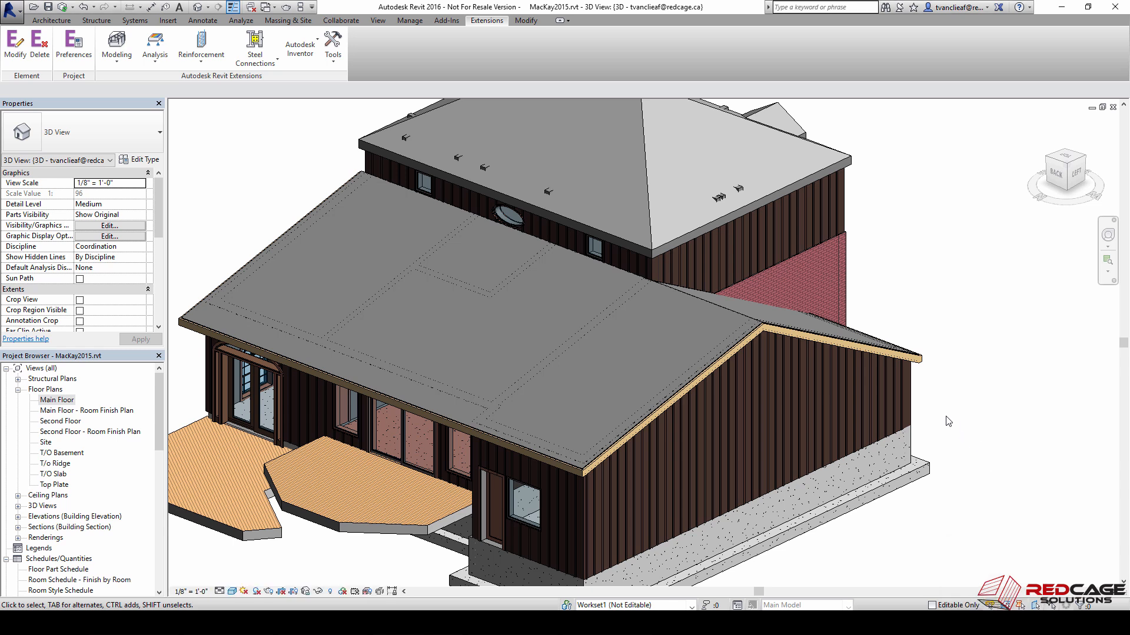
mouse_move(944, 400)
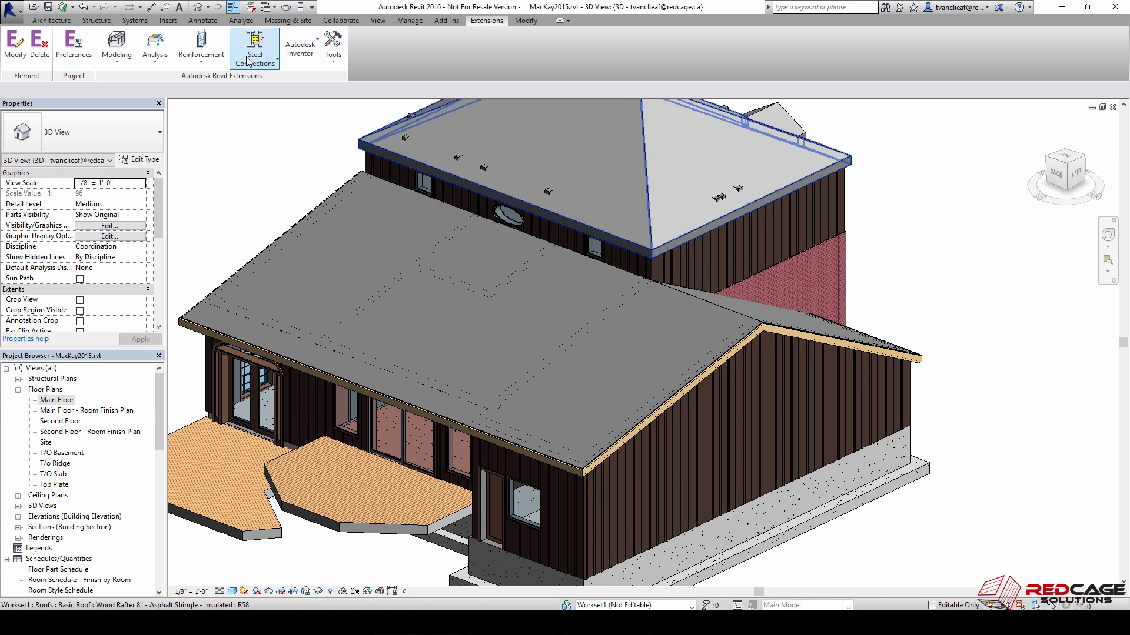
Browse the Reinforcement and Analysis tool lists, then show the Modeling generators list.
left_click(202, 47)
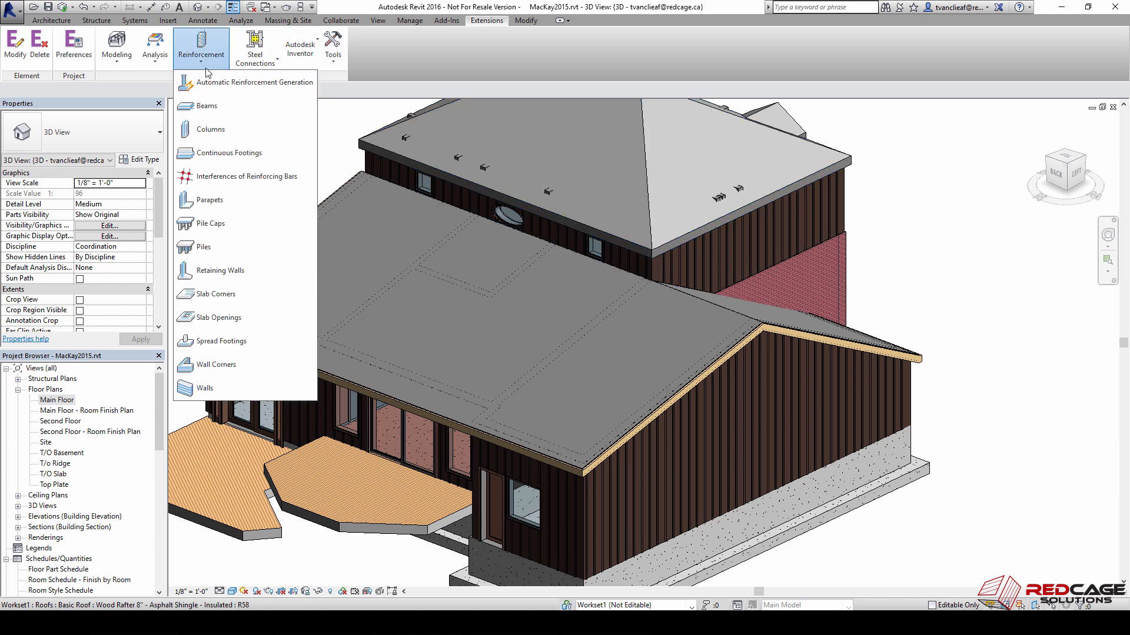
left_click(155, 45)
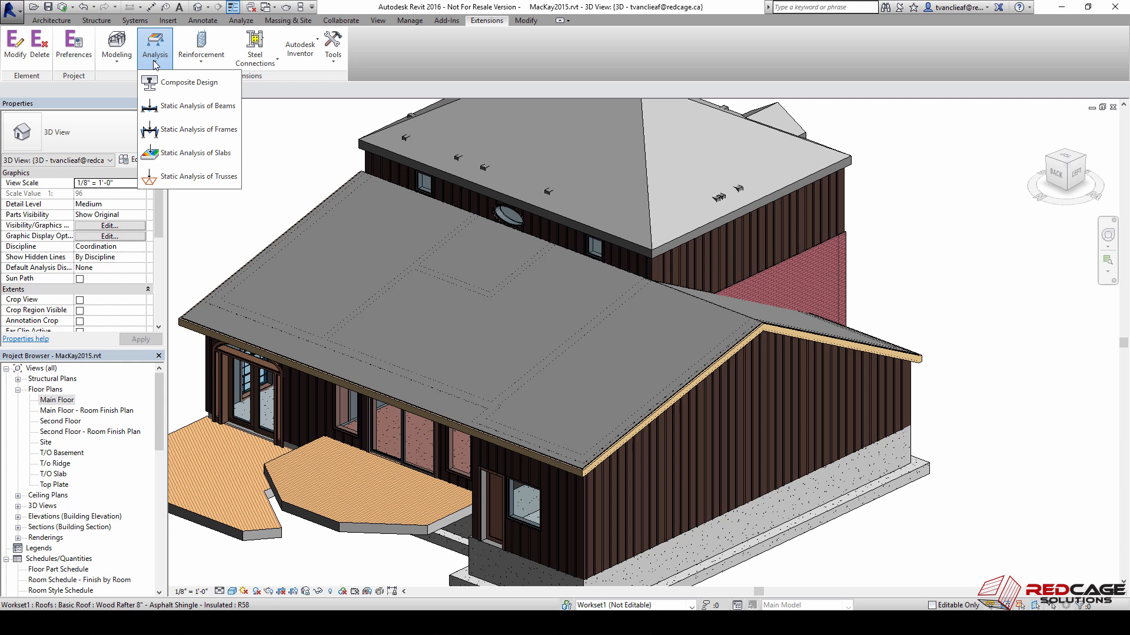
mouse_move(189, 83)
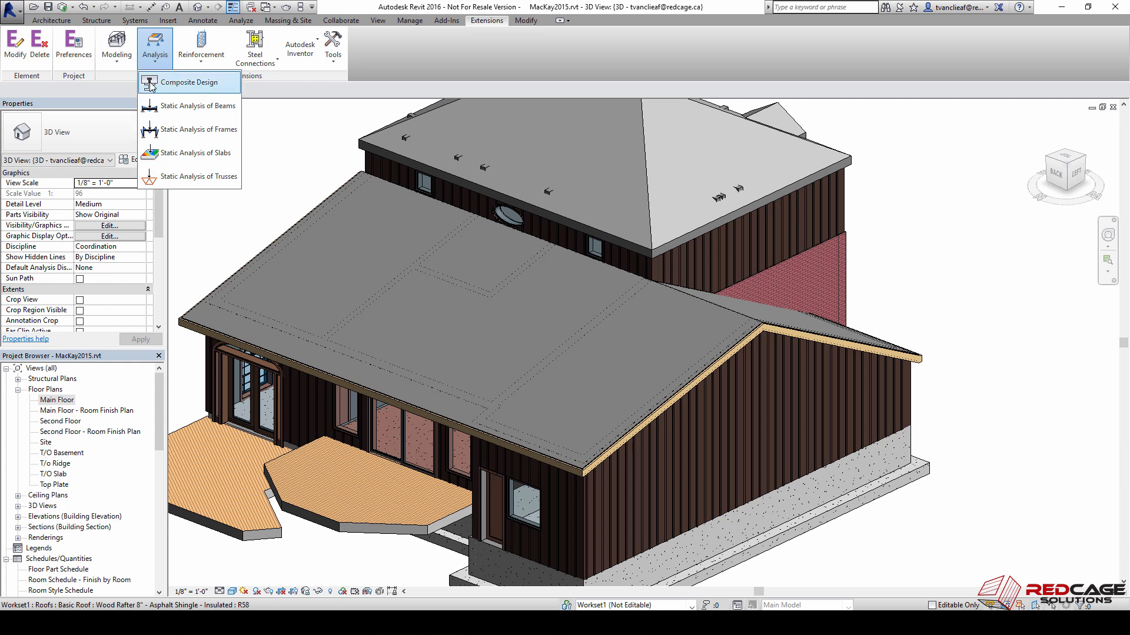
left_click(106, 44)
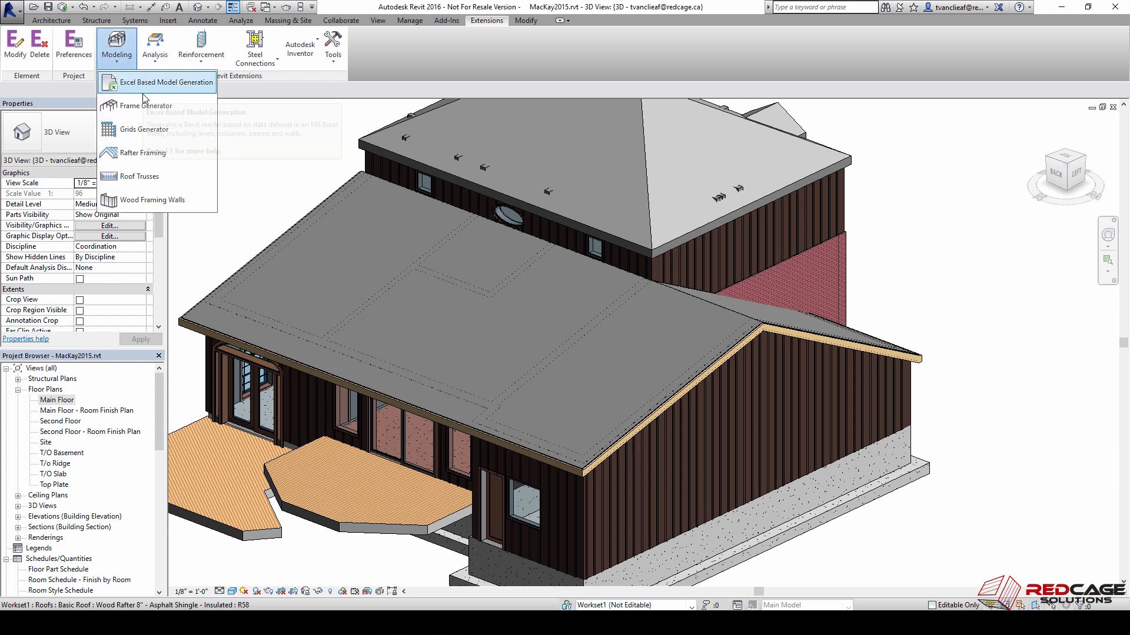
mouse_move(154, 110)
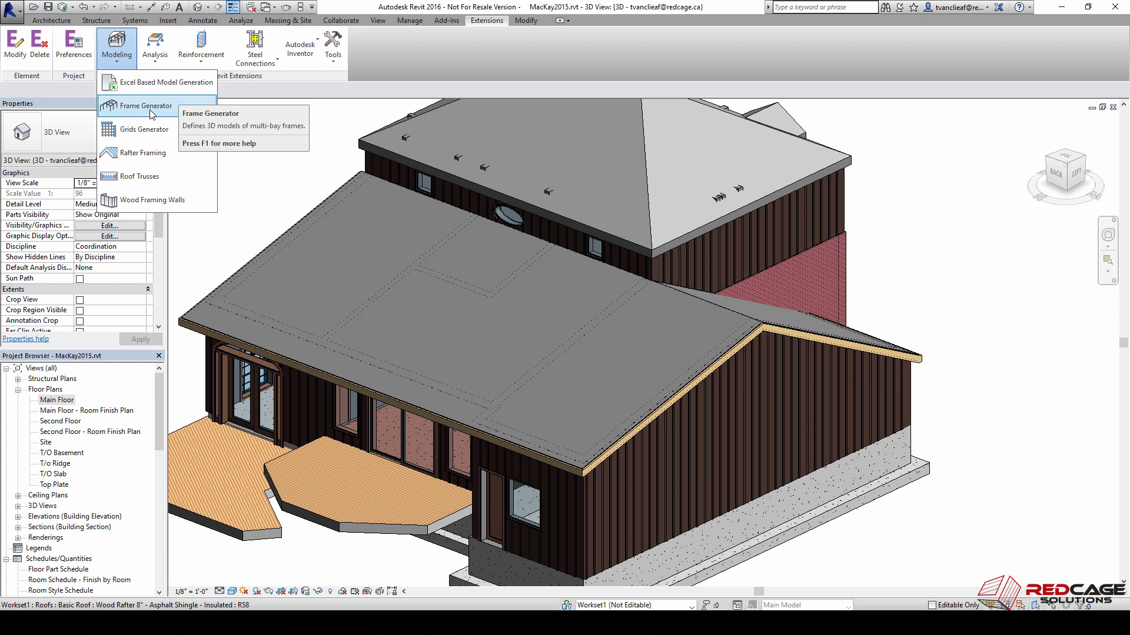
mouse_move(135, 135)
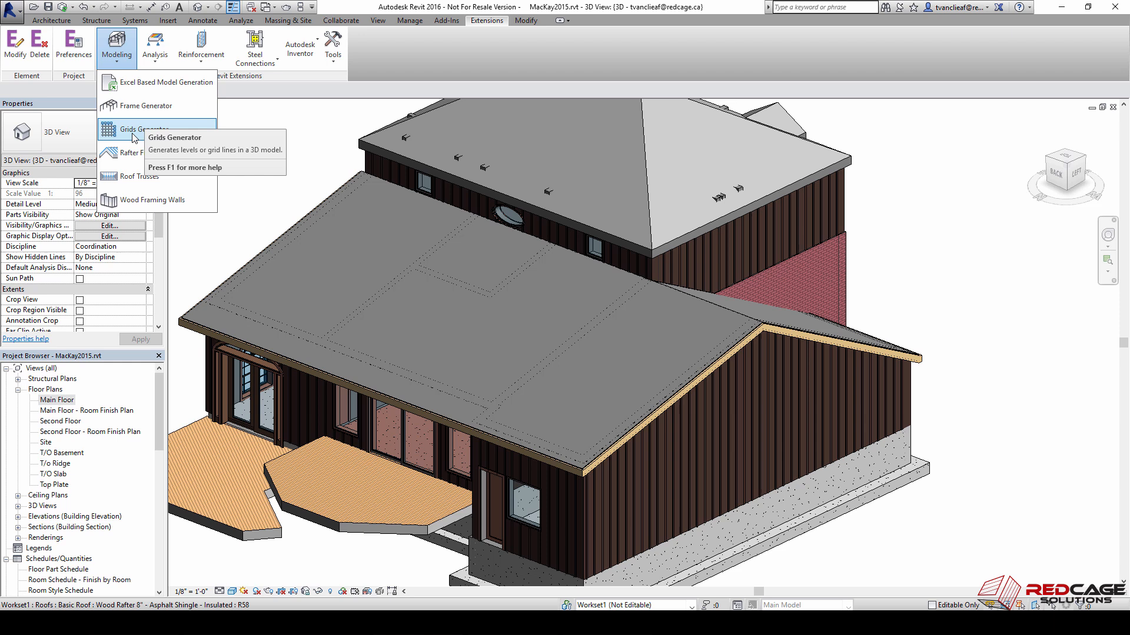
mouse_move(121, 156)
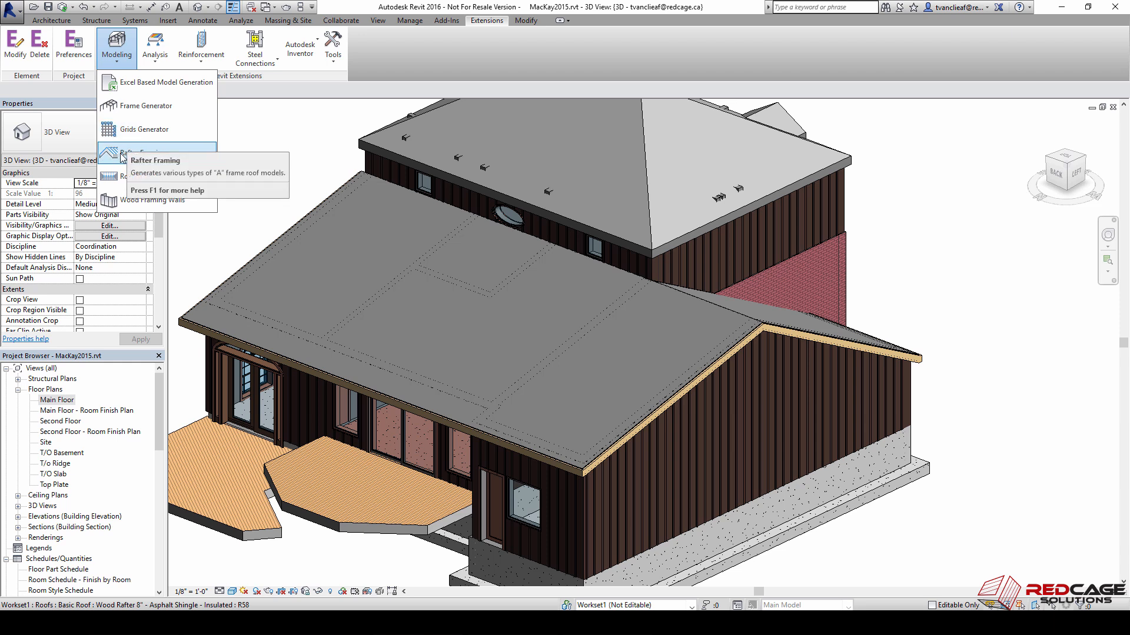
Launch Rafter Framing, dismiss the unsupported-roof message, and pick the standing-seam front roof.
left_click(116, 155)
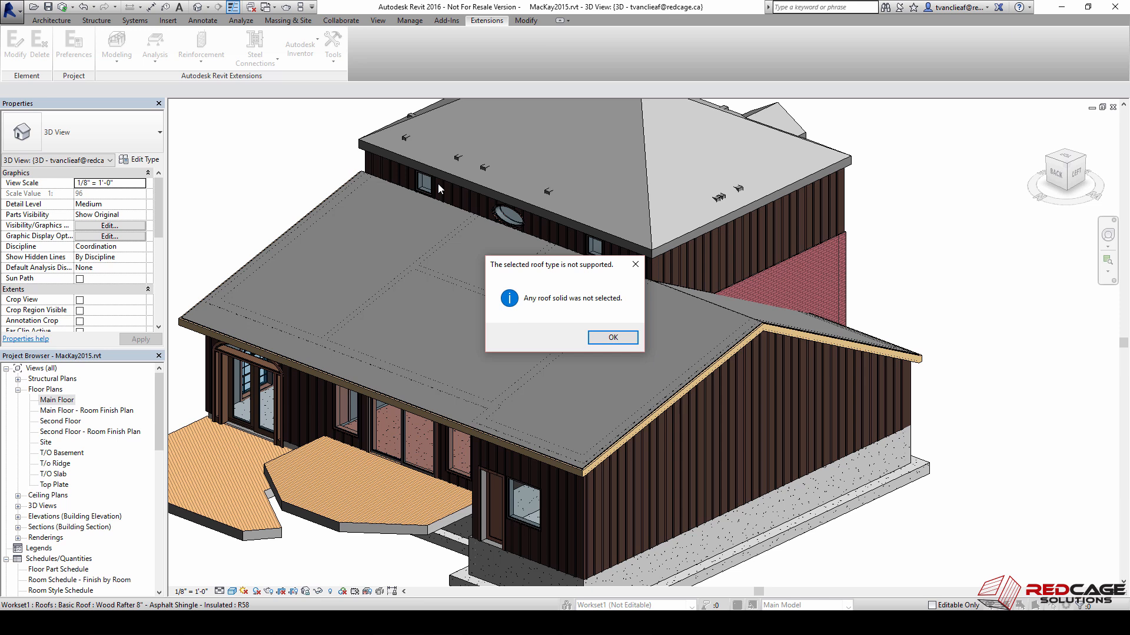
mouse_move(590, 308)
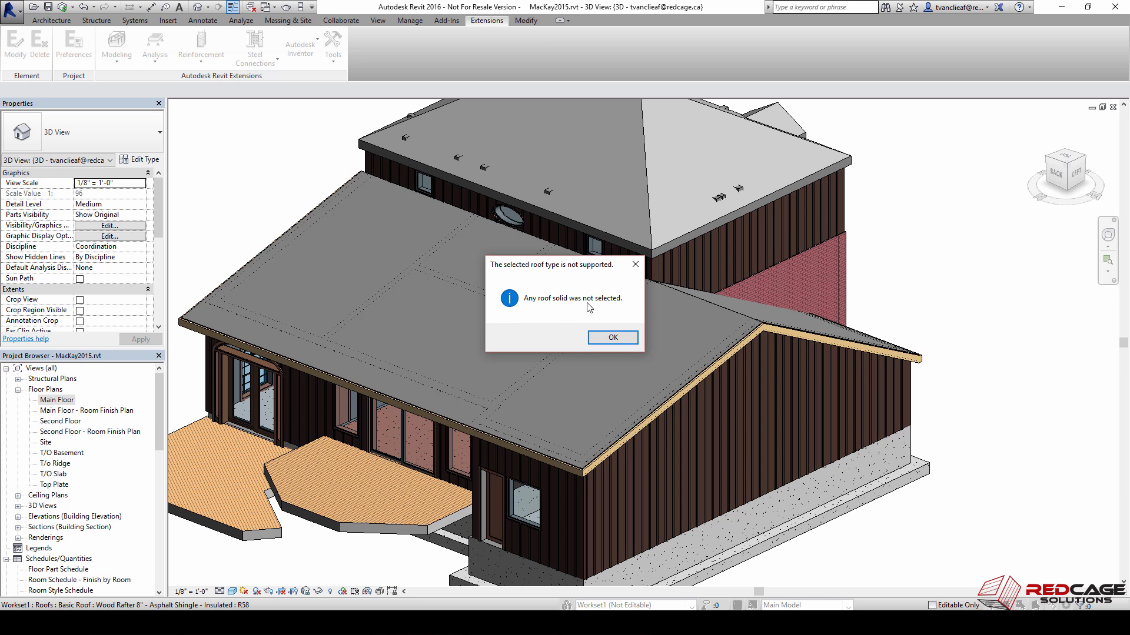
left_click(613, 338)
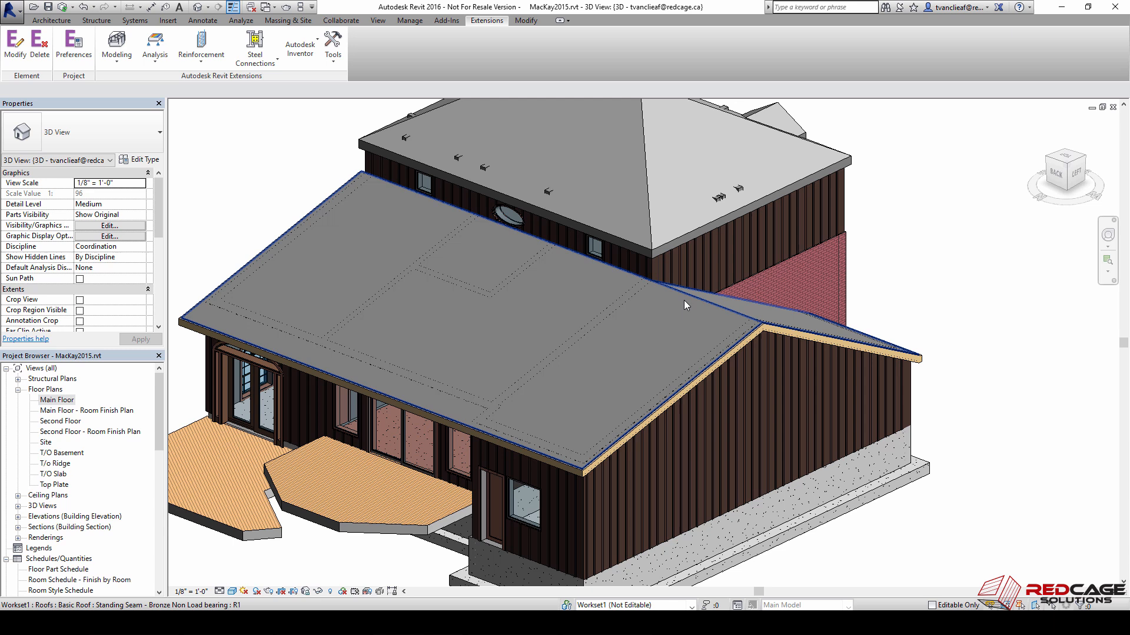
left_click(685, 307)
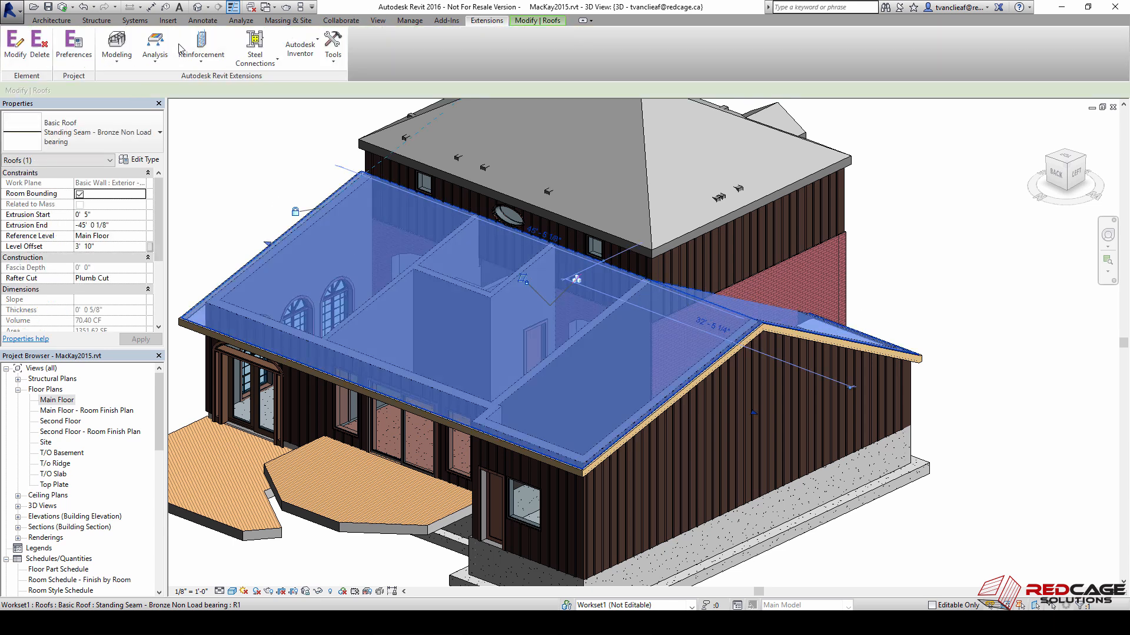
Give the rafters plumb-cut tails with 1 1/2" thickness and 5 1/2" depth.
left_click(117, 38)
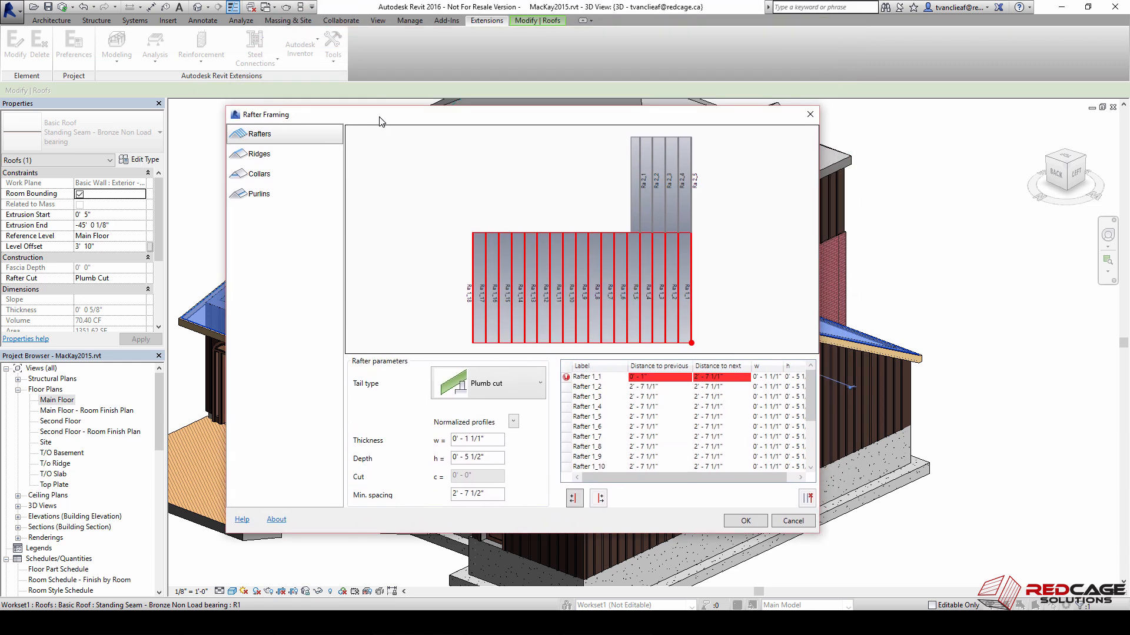
mouse_move(331, 220)
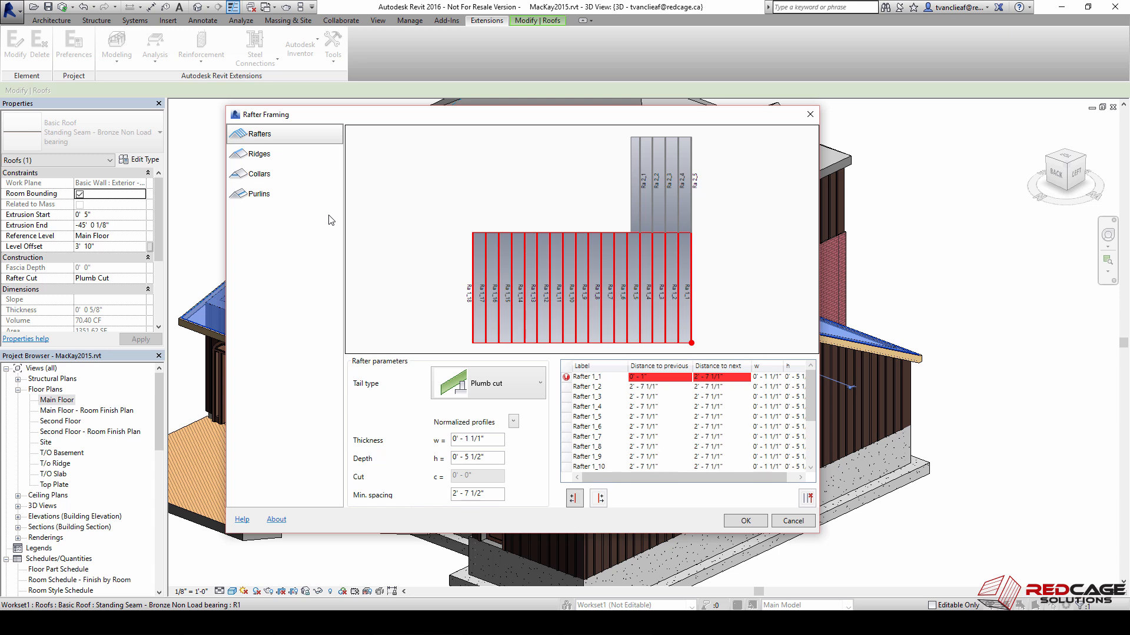
mouse_move(326, 223)
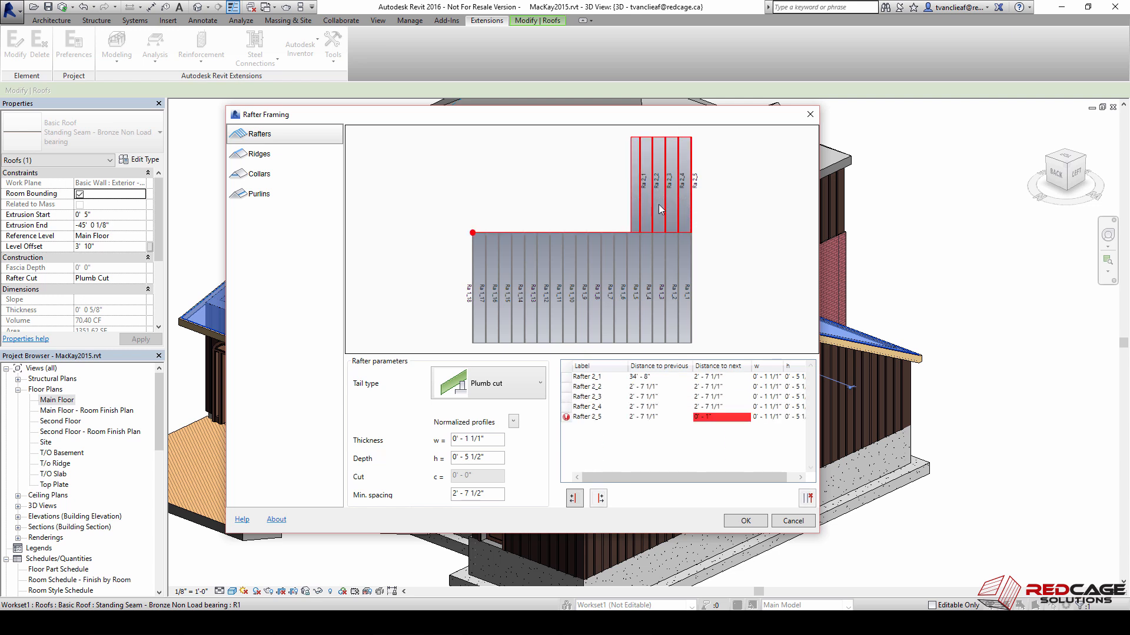
mouse_move(622, 319)
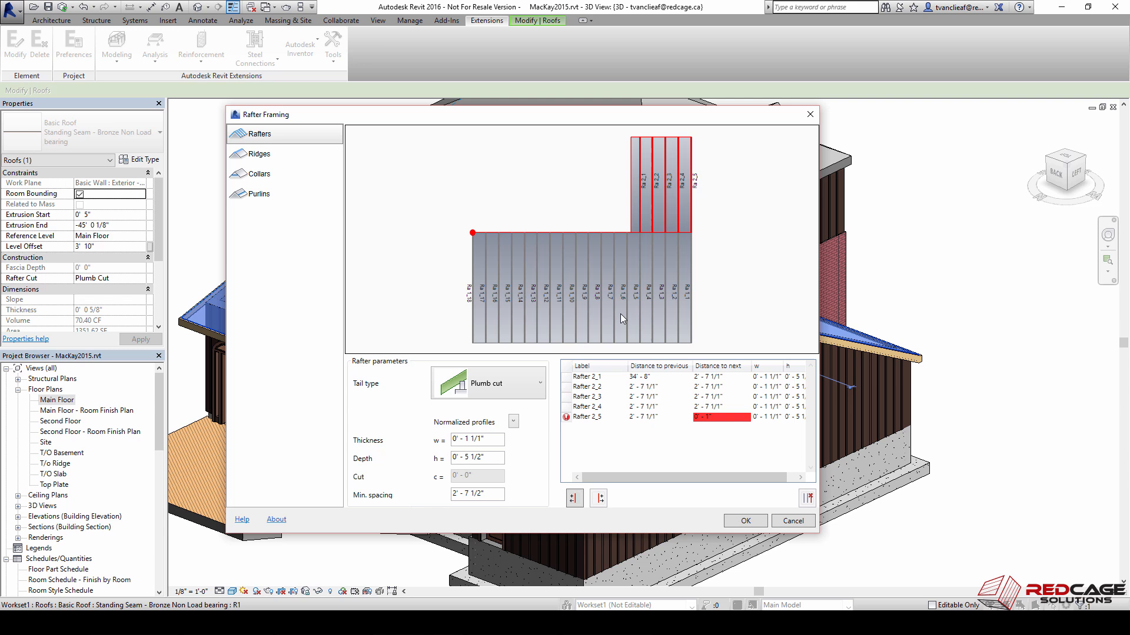
mouse_move(615, 296)
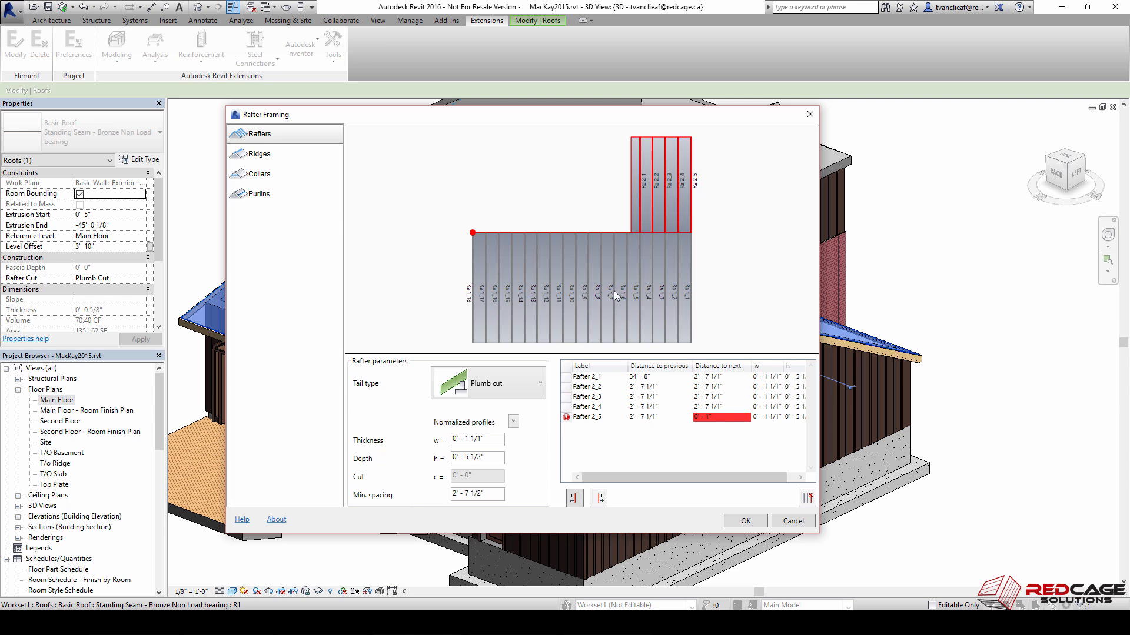
mouse_move(676, 209)
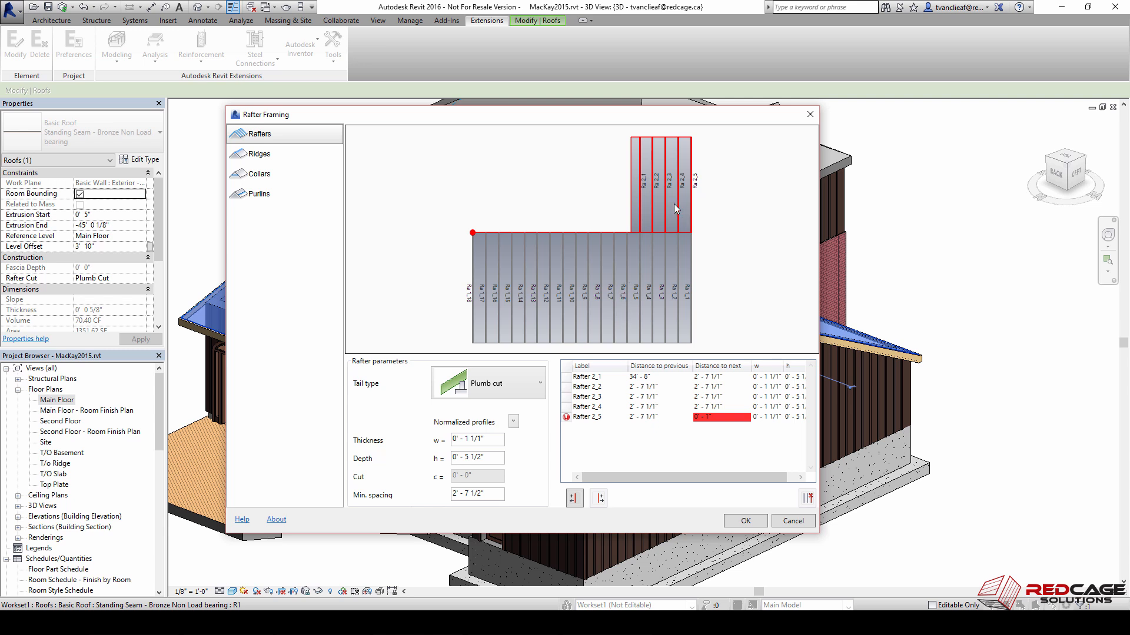
left_click(477, 439)
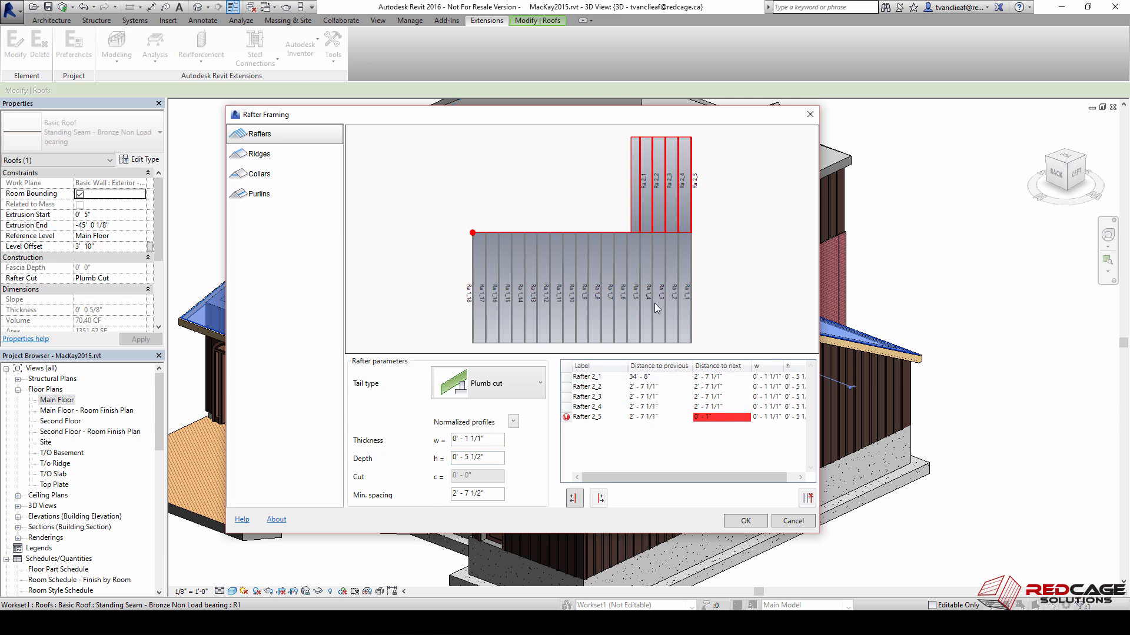
mouse_move(651, 296)
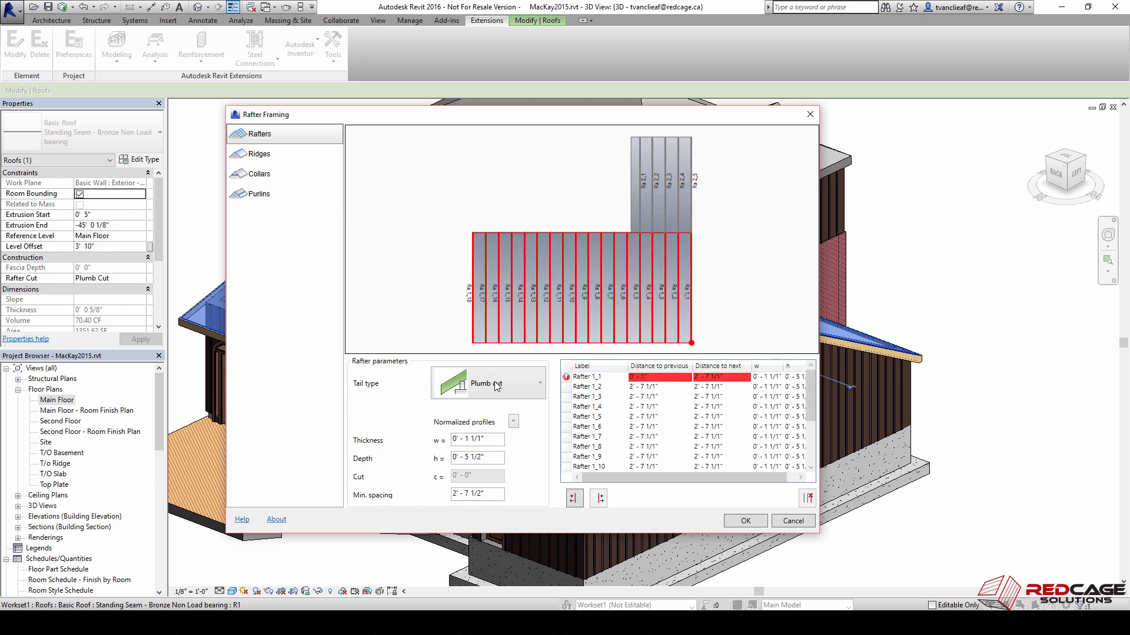
left_click(478, 458)
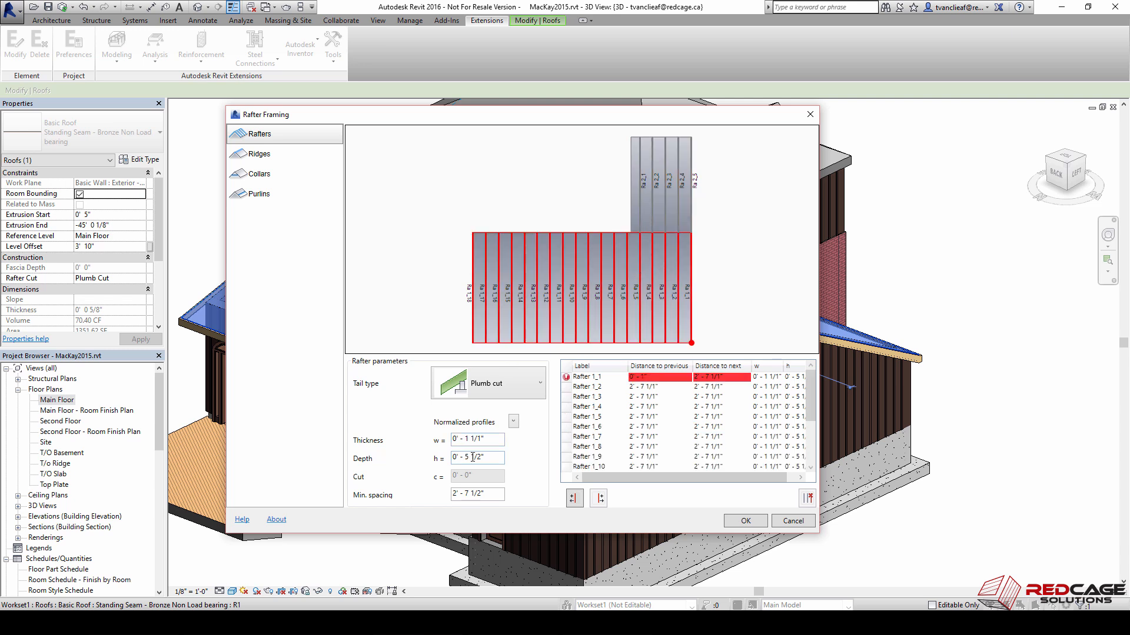
left_click(477, 440)
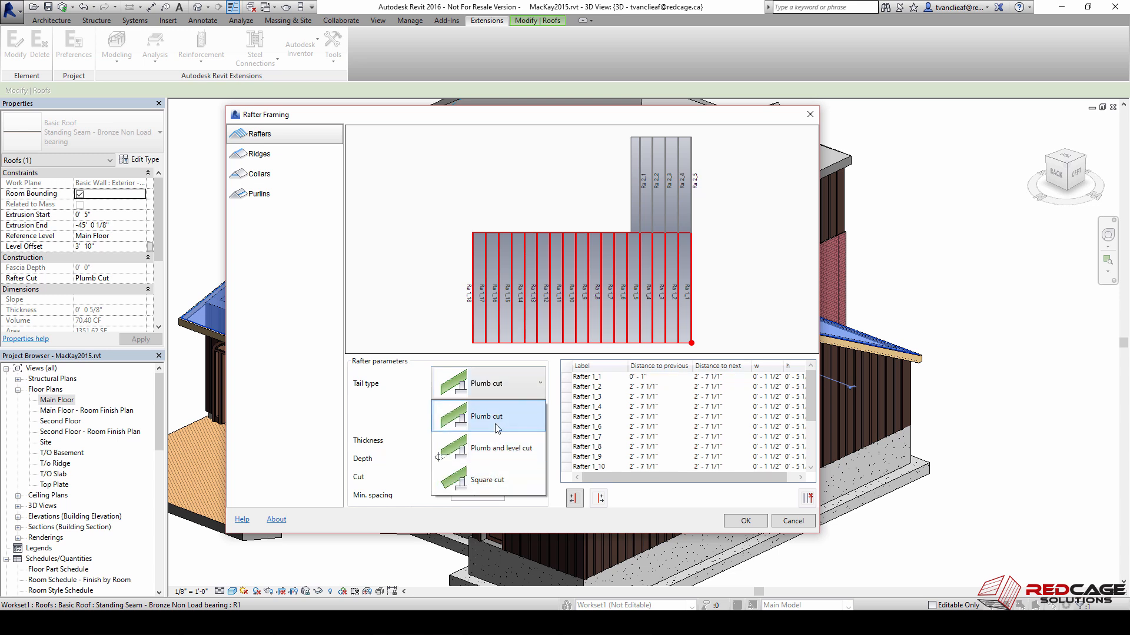
left_click(492, 416)
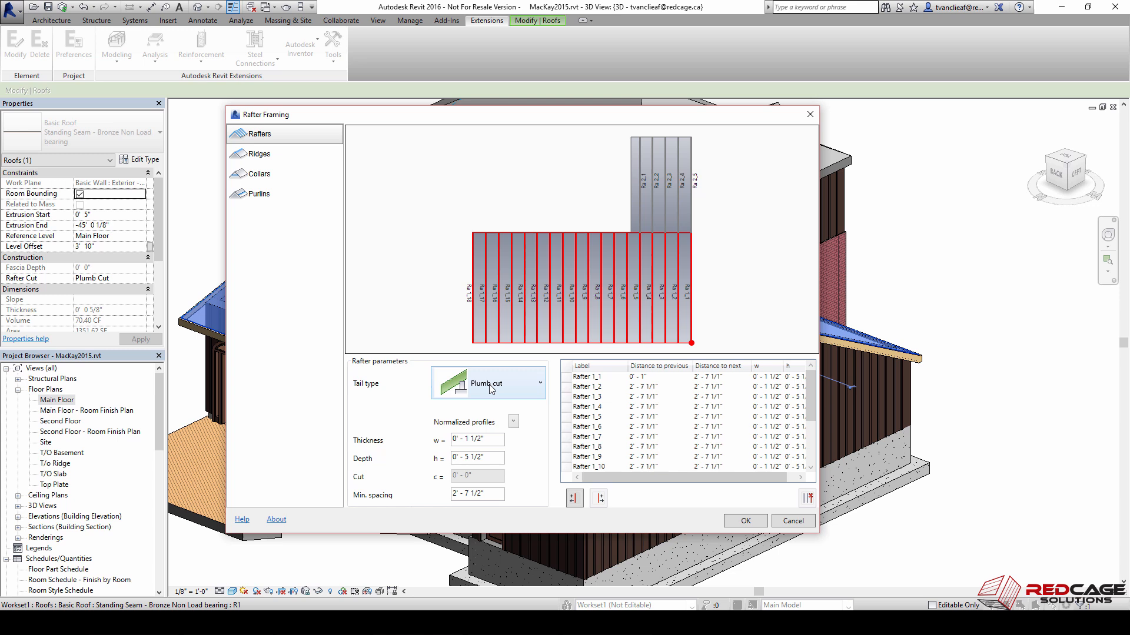
mouse_move(483, 394)
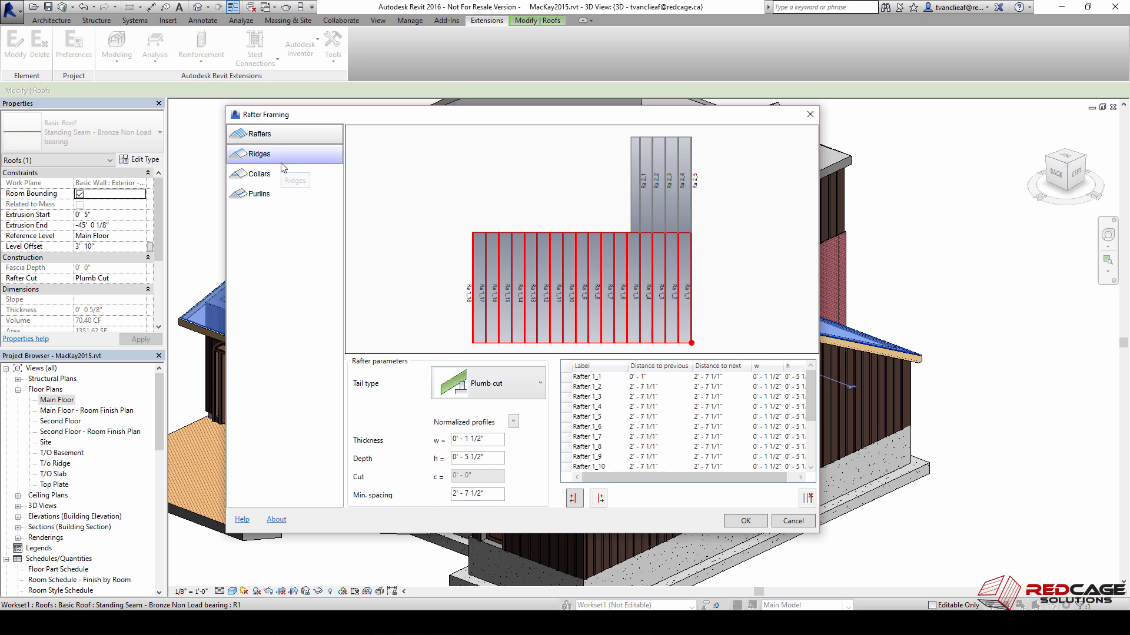
Specify a 1 1/2" thick, 7 1/2" deep ridge board, then view the collar settings.
left_click(258, 154)
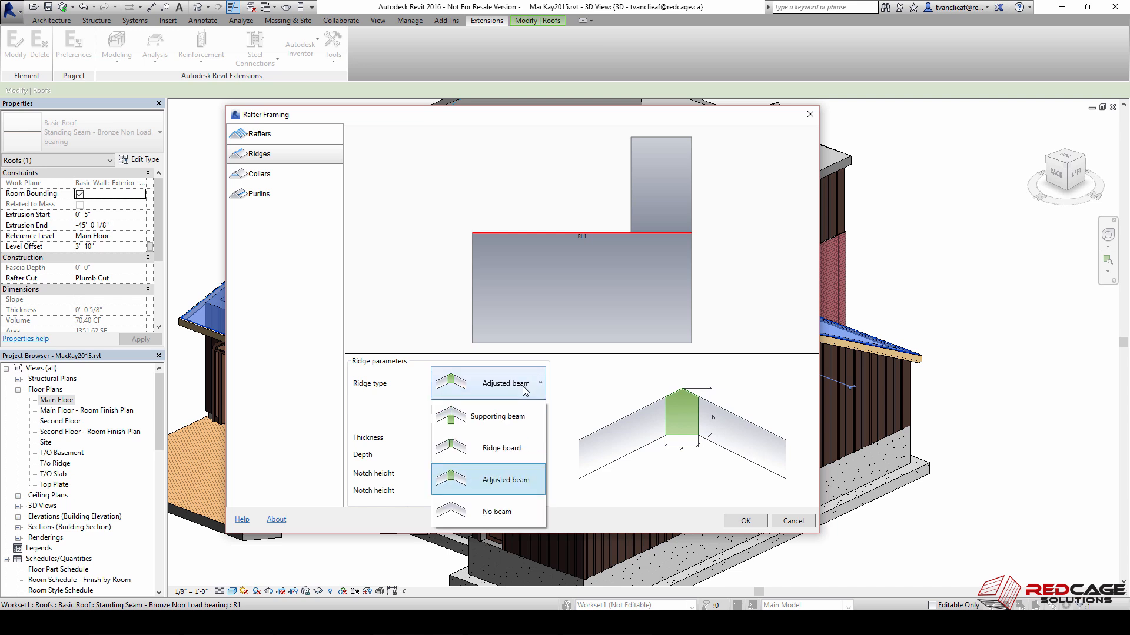
mouse_move(495, 452)
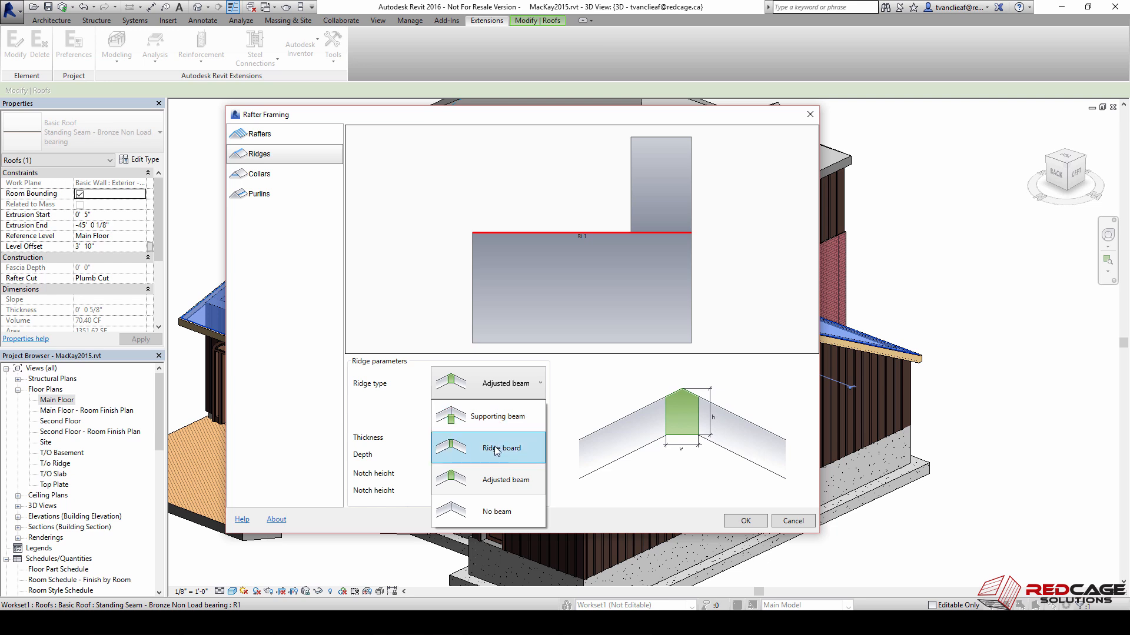
left_click(497, 448)
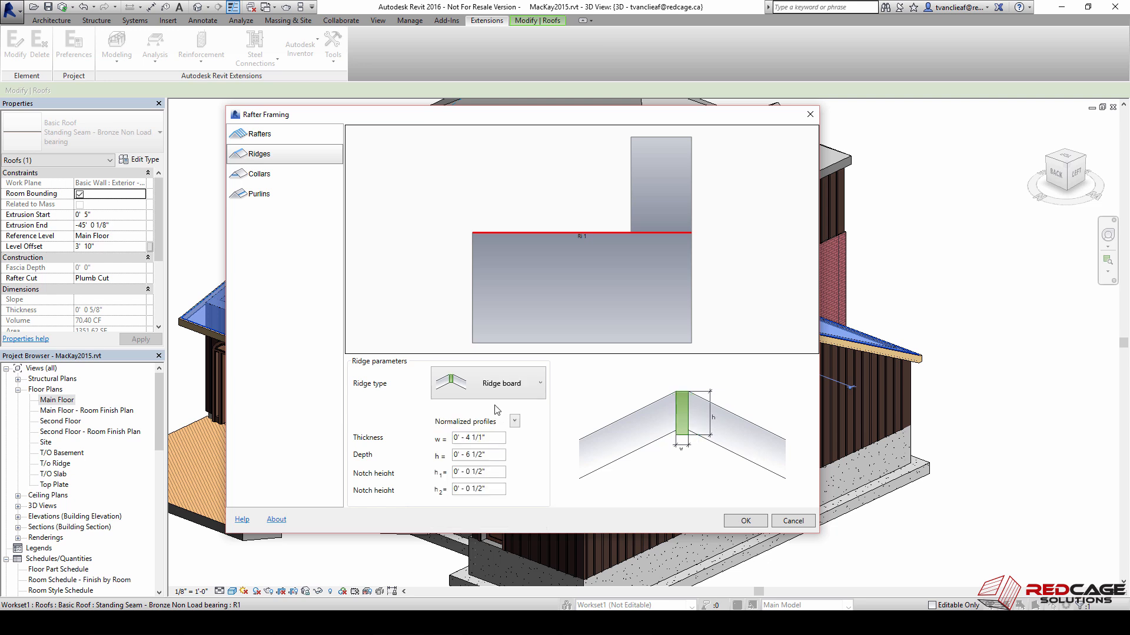
left_click(478, 438)
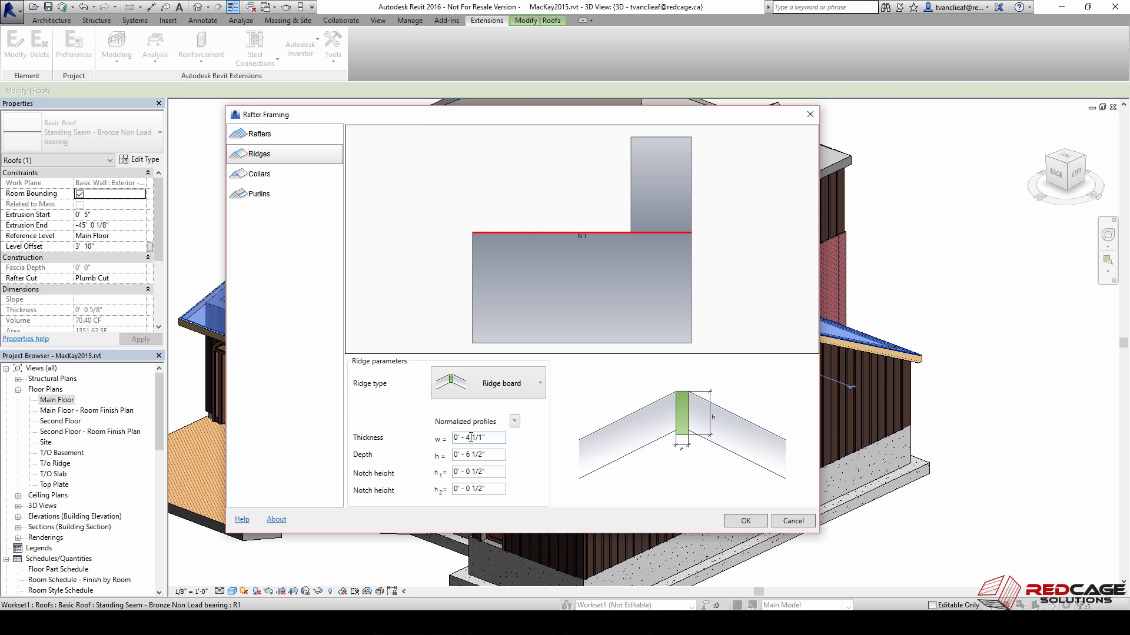
triple_click(479, 438)
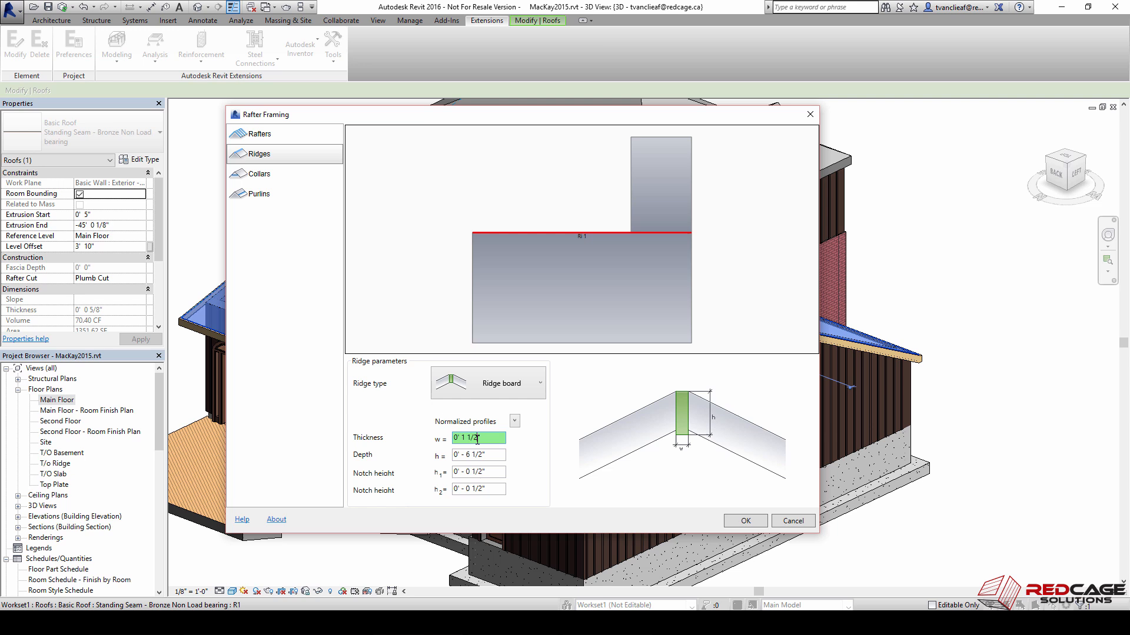
left_click(479, 455)
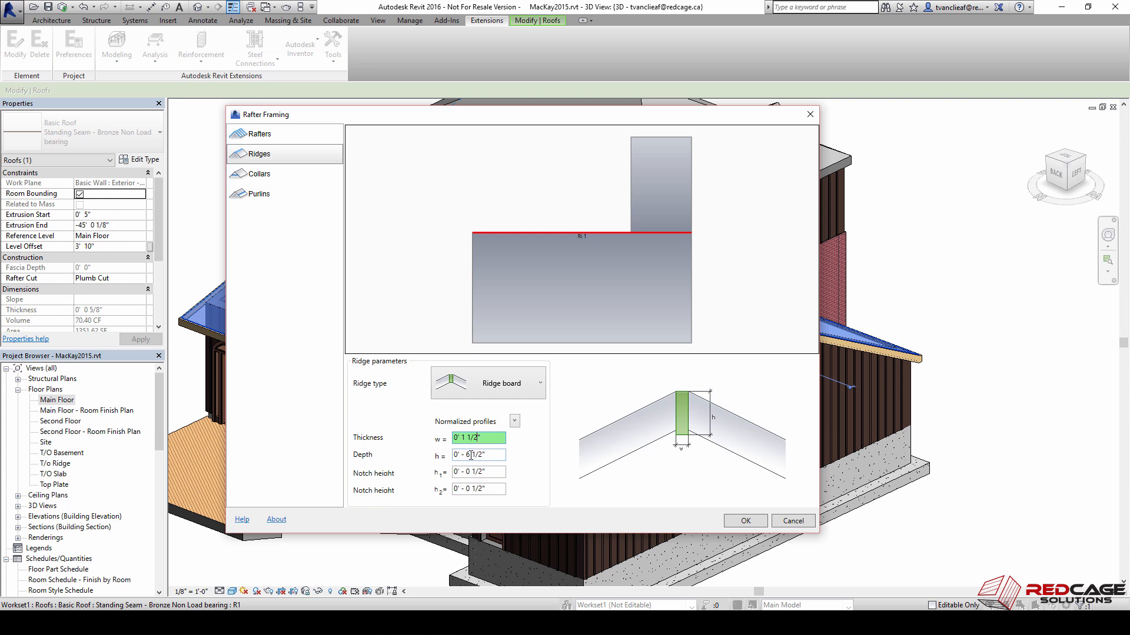
left_click(479, 455)
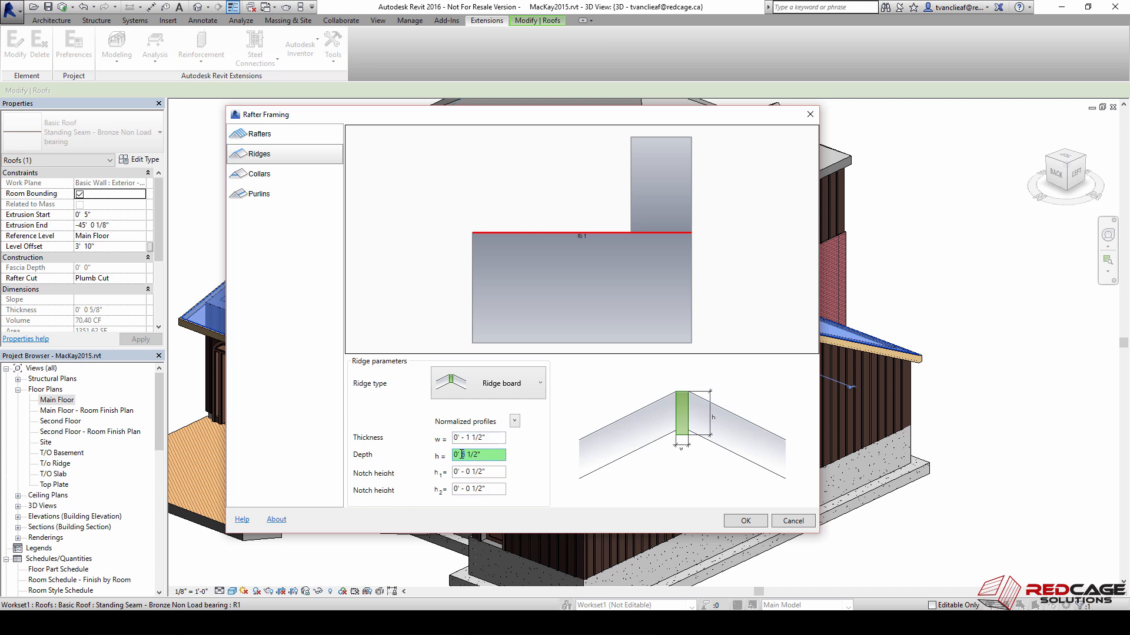
left_click(479, 472)
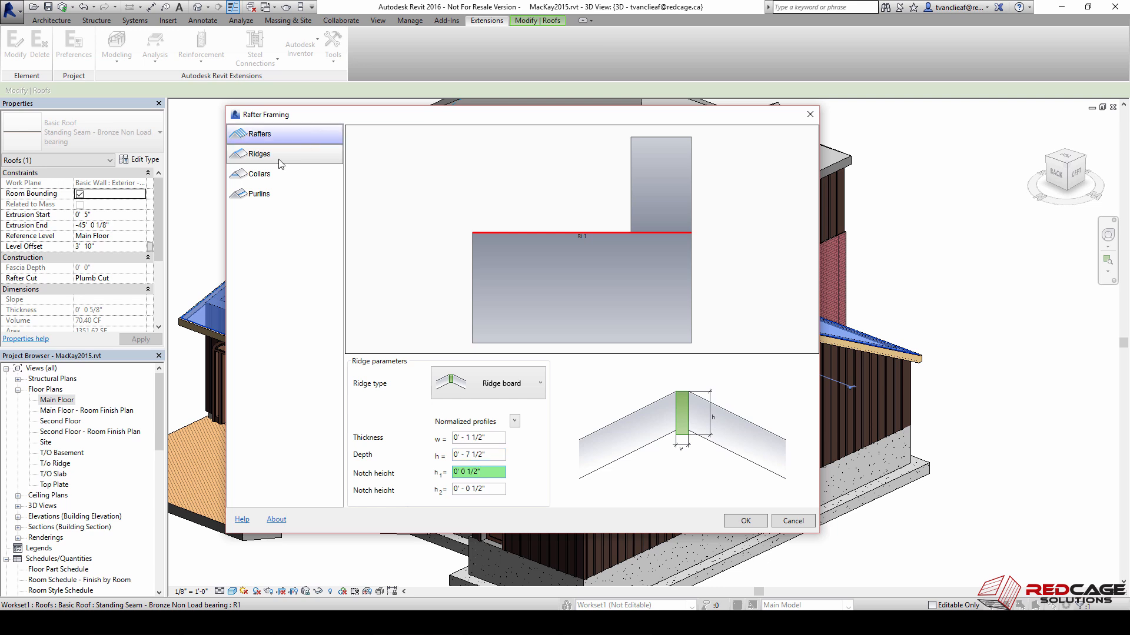
left_click(259, 174)
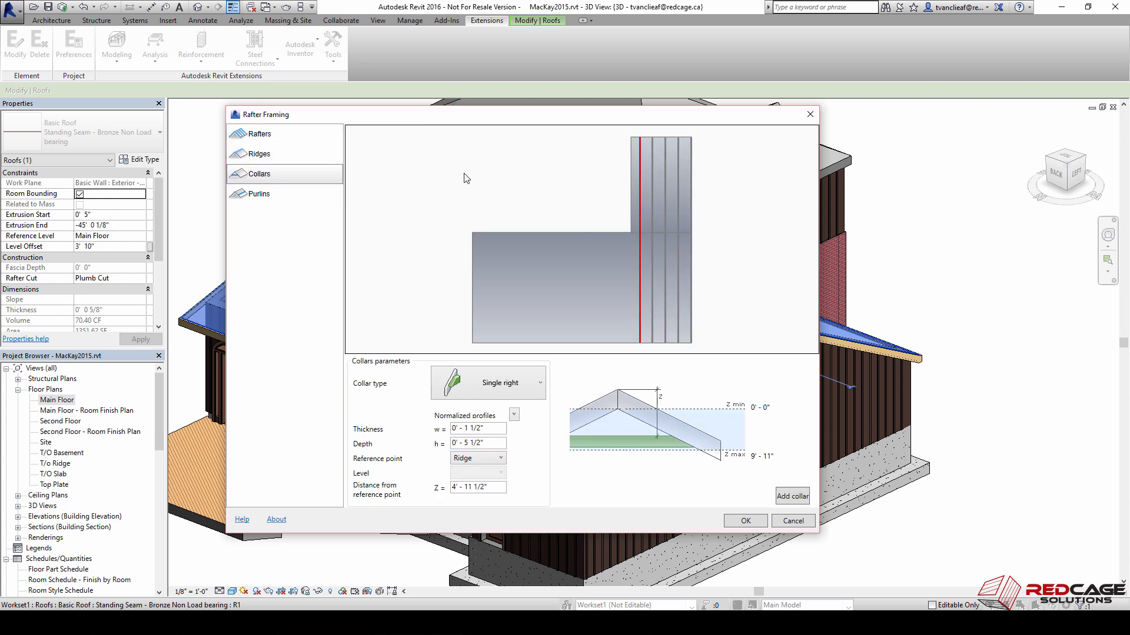
Review the Purlins parameters and accept the Rafter Framing settings to generate framing.
left_click(256, 193)
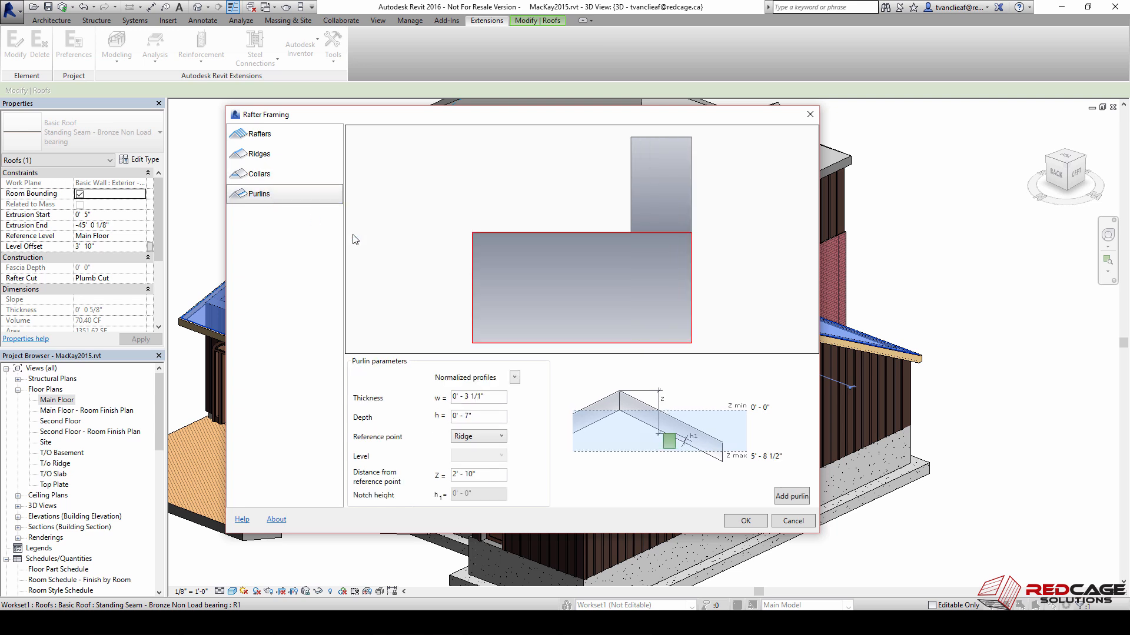
mouse_move(309, 193)
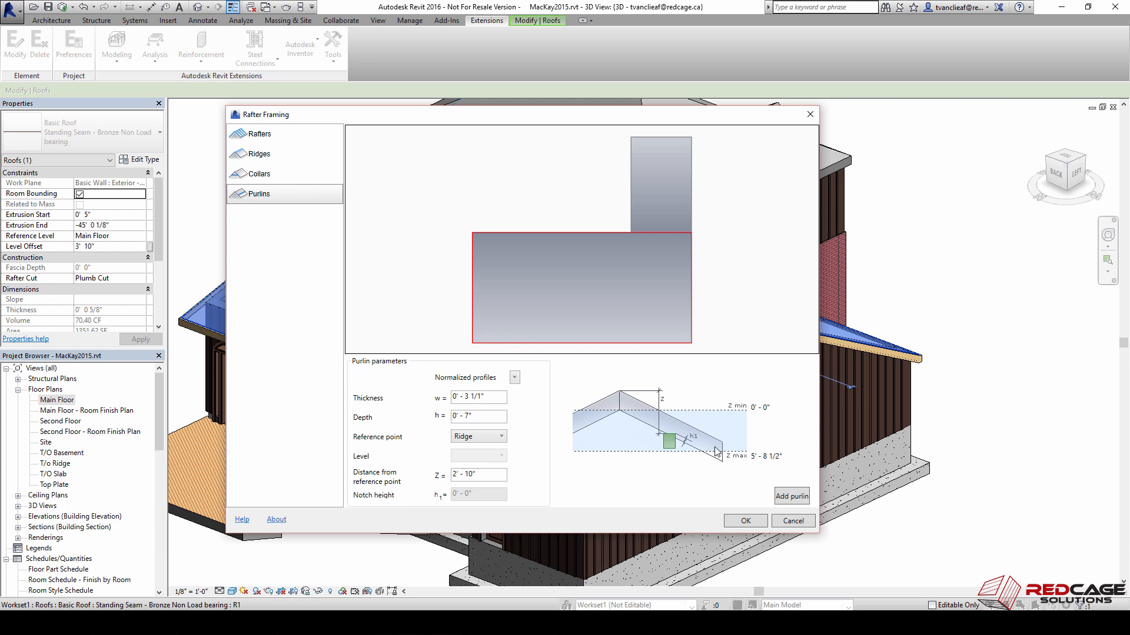
left_click(746, 521)
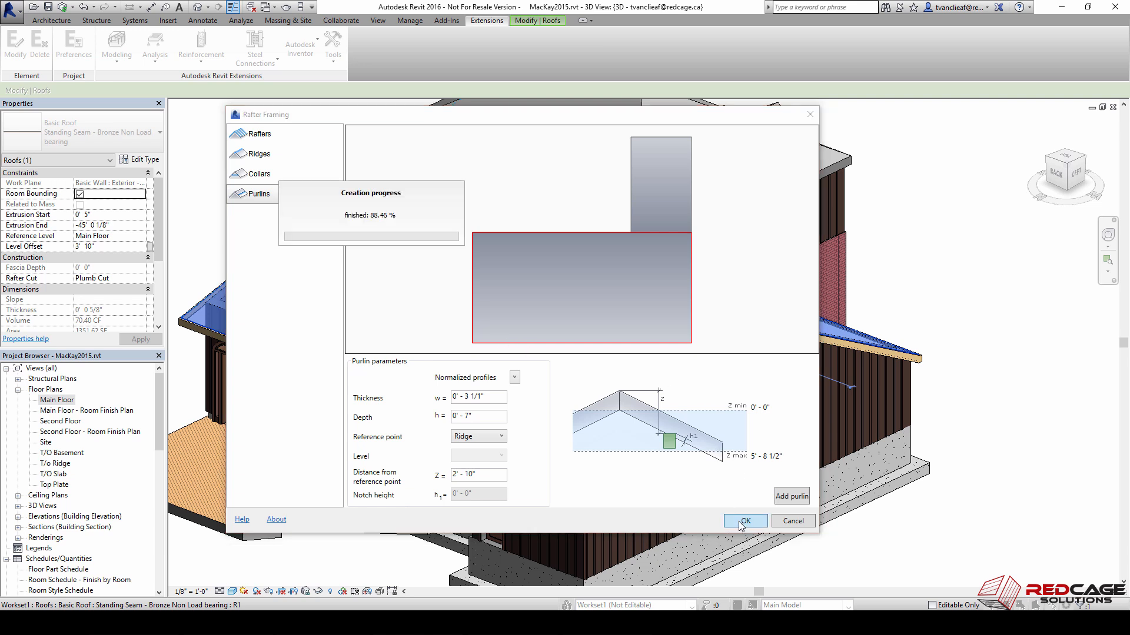
Let the framing generation finish, then open a view from the Project Browser.
left_click(745, 521)
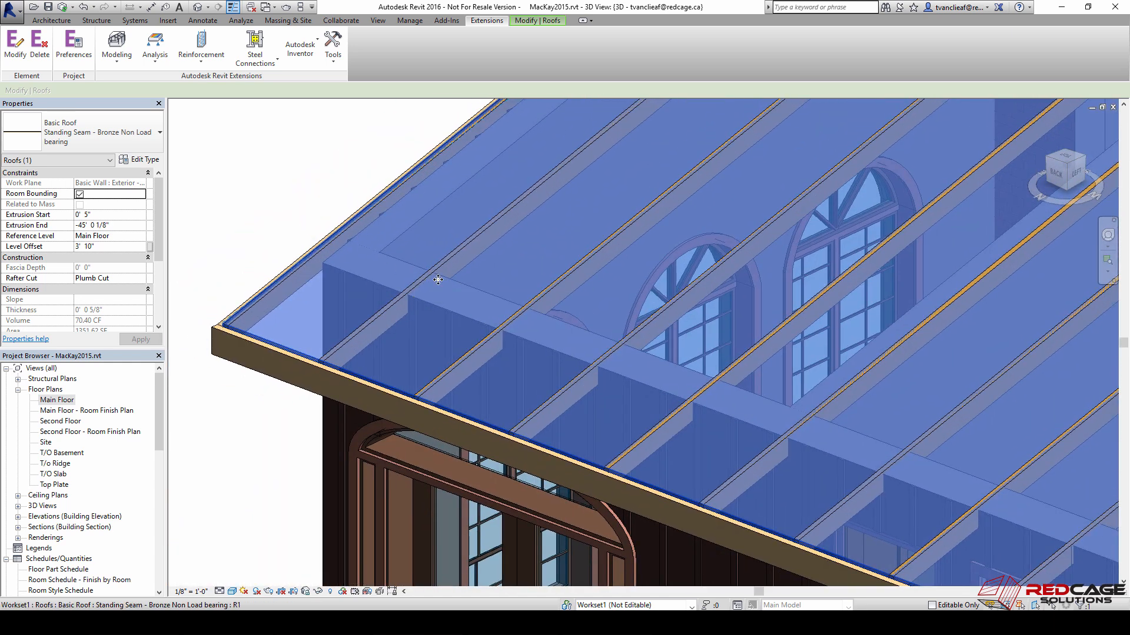
mouse_move(252, 288)
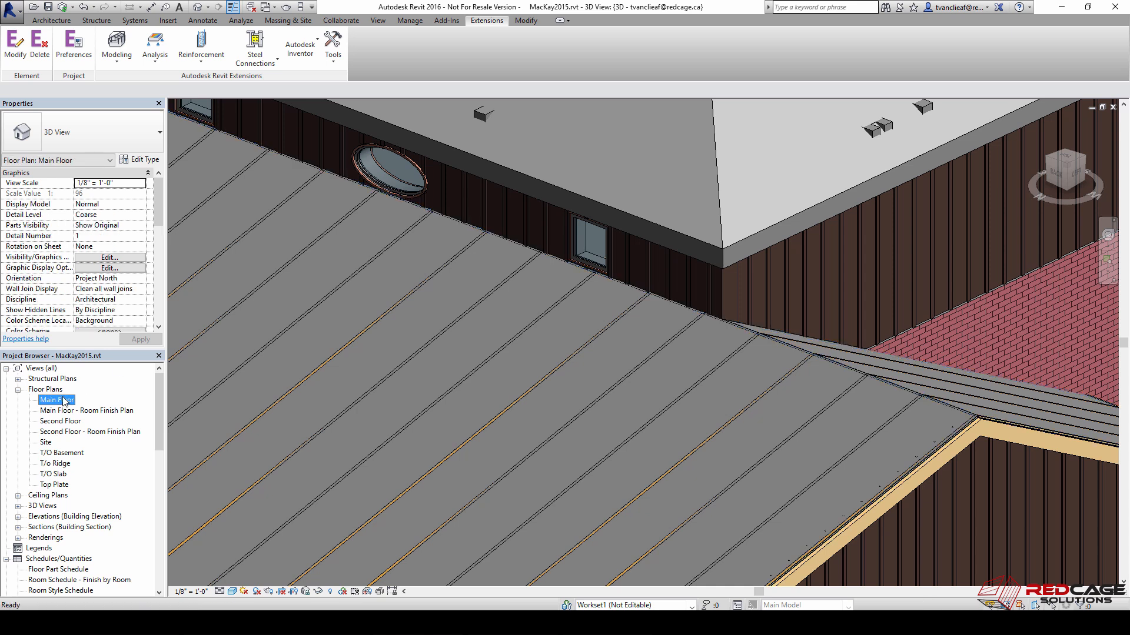
double_click(54, 400)
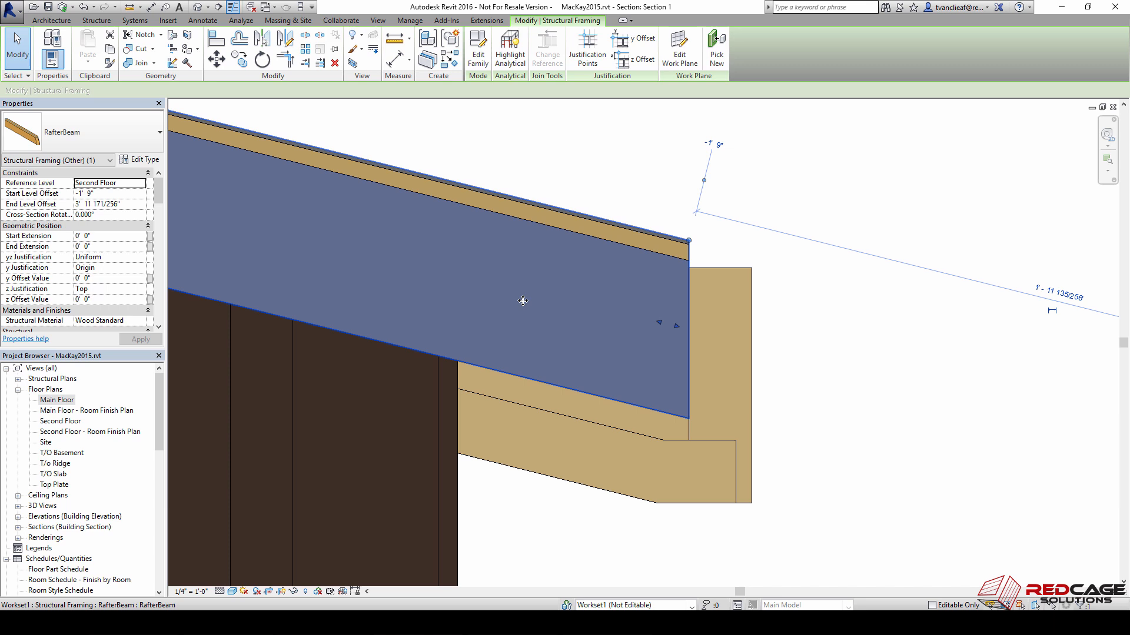
mouse_move(601, 228)
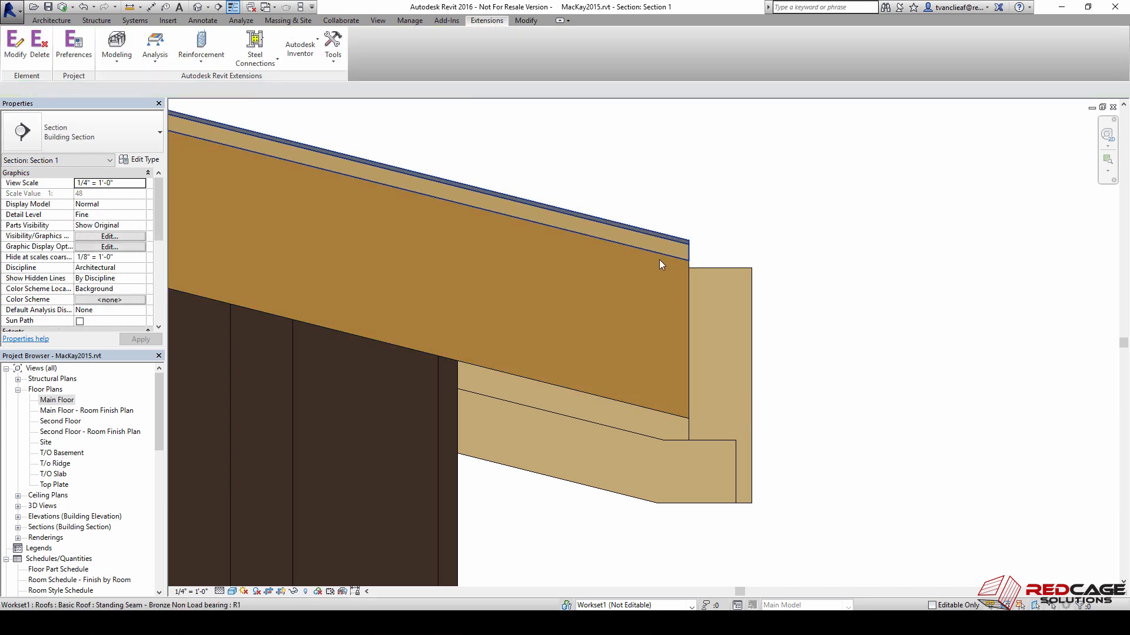
mouse_move(602, 416)
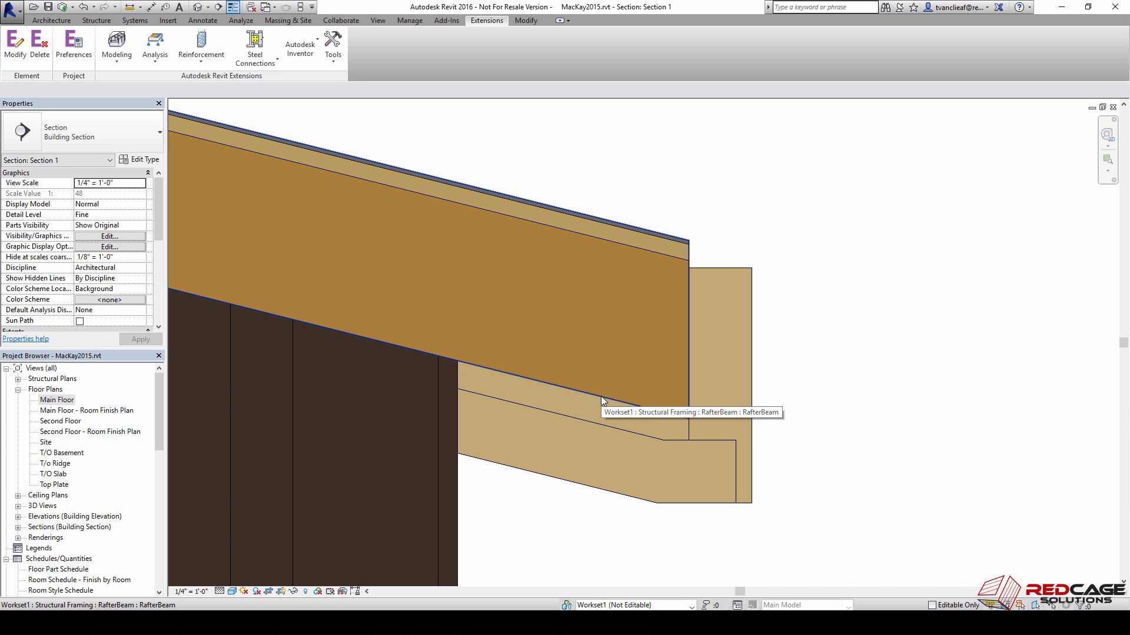
Select a generated rafter beam in Section 1 and bring up its context menu.
left_click(602, 401)
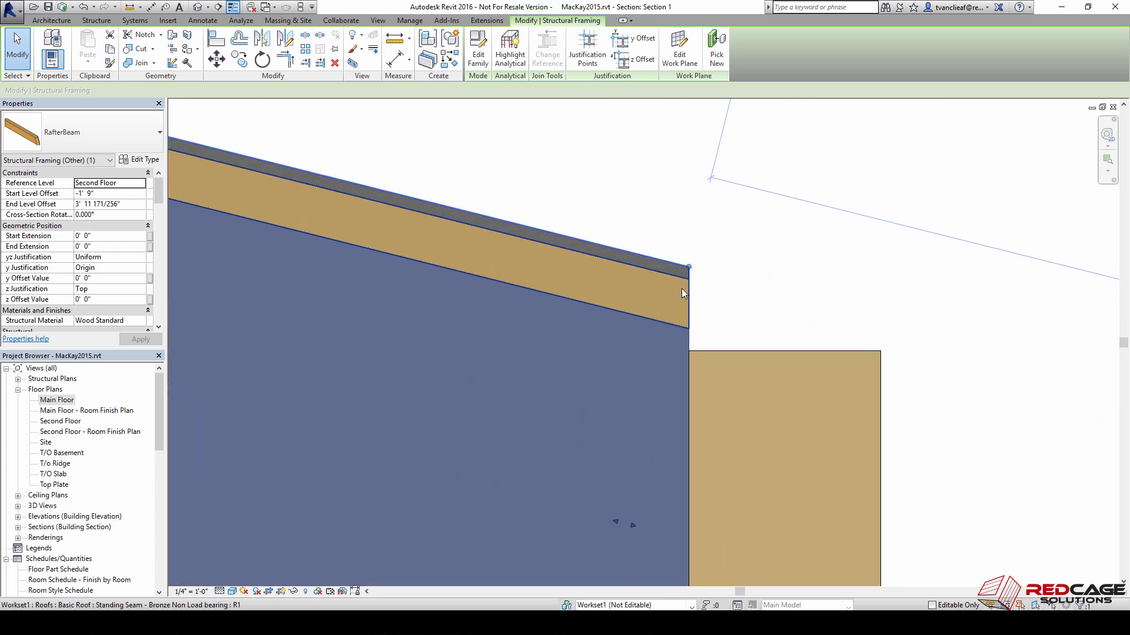
mouse_move(685, 334)
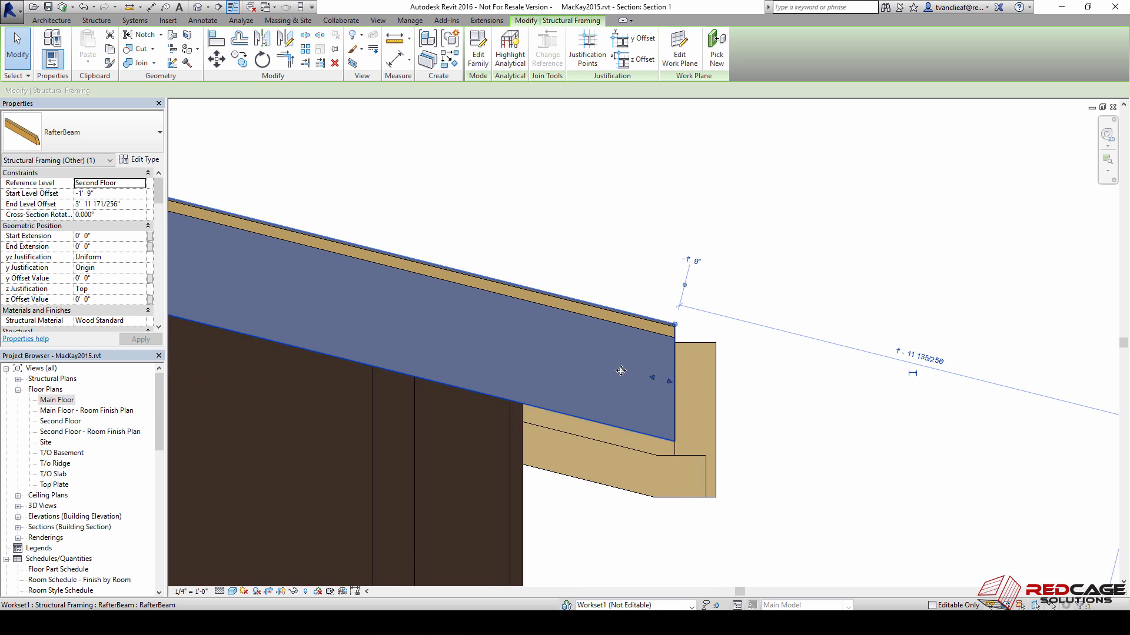
right_click(618, 371)
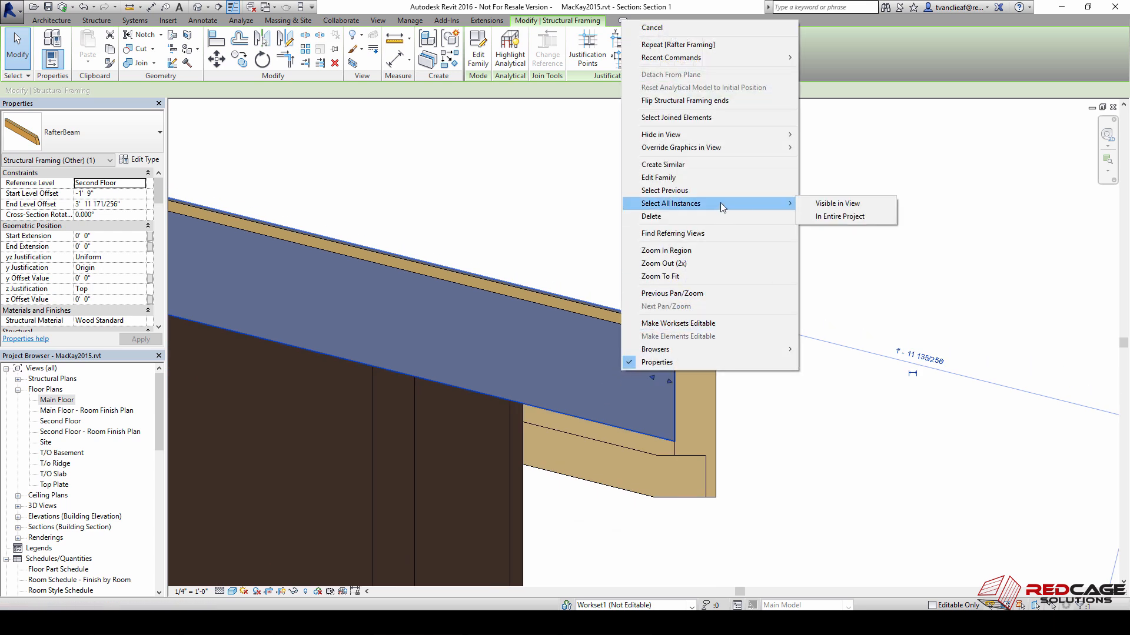
mouse_move(838, 203)
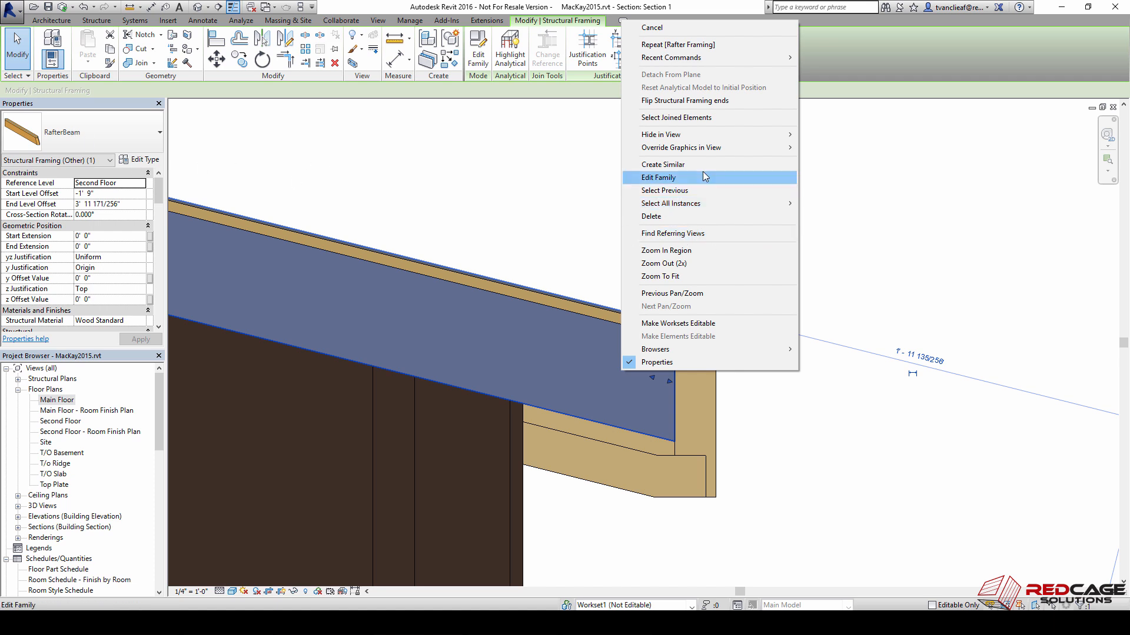
mouse_move(684, 203)
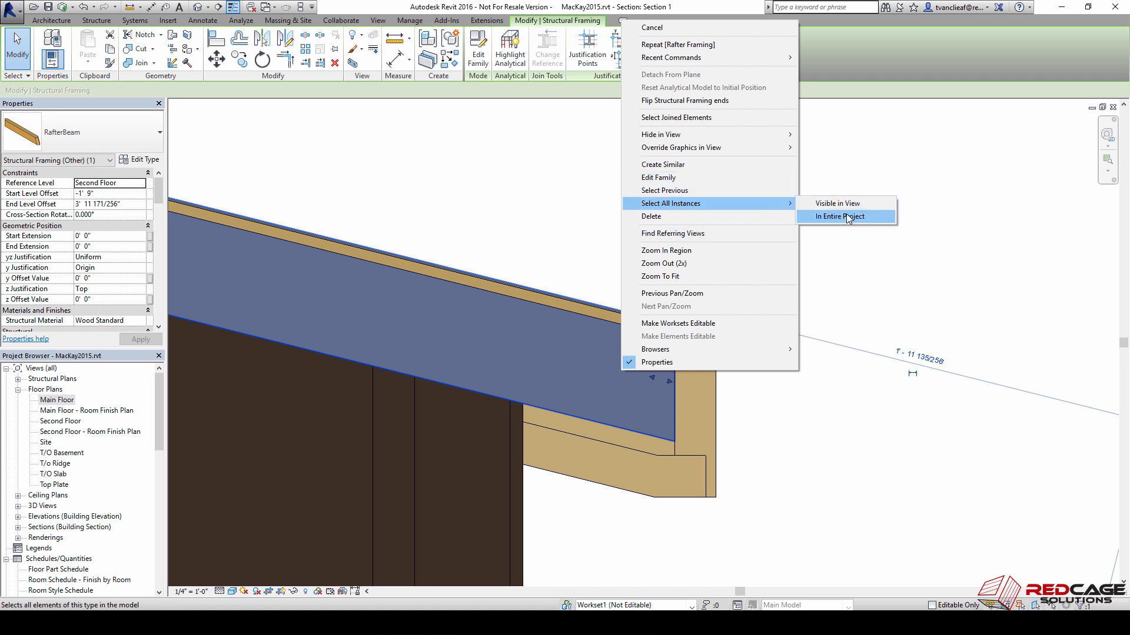
Select every RafterBeam instance throughout the entire project.
left_click(839, 216)
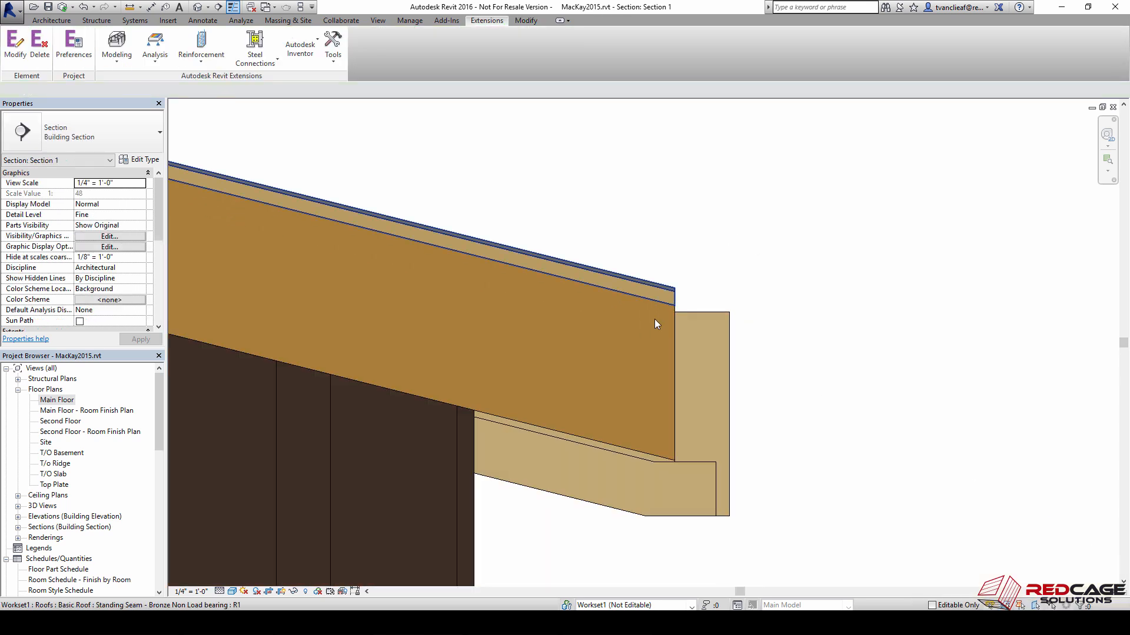
left_click(656, 325)
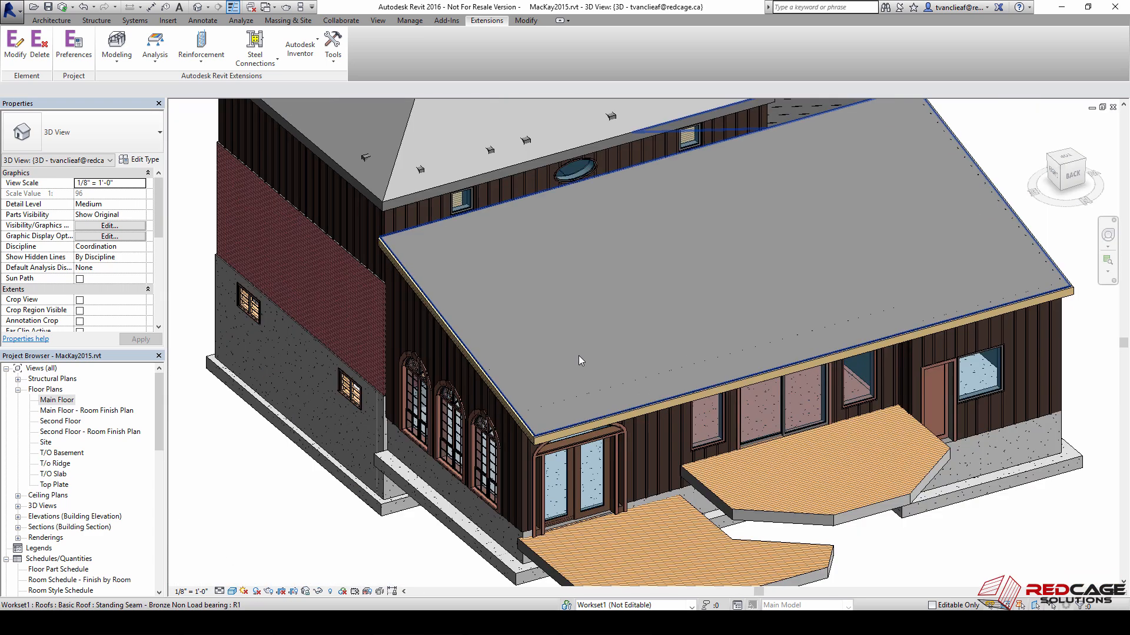
Hide the standing-seam roof in the 3D view and zoom in on the rafters.
left_click_drag(582, 360, 663, 289)
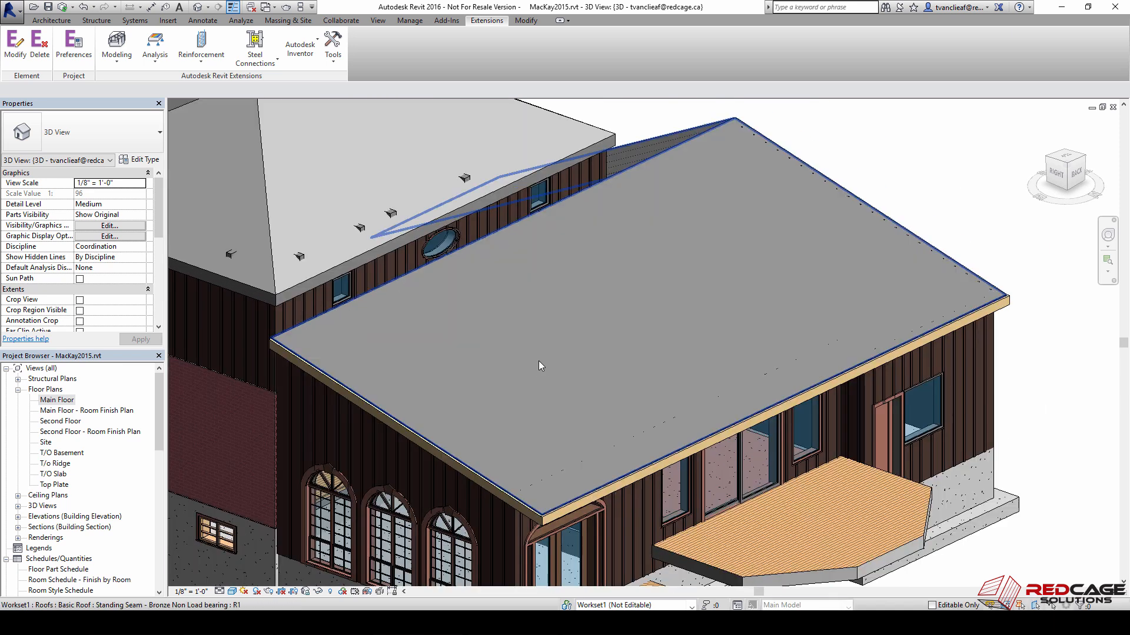
mouse_move(376, 304)
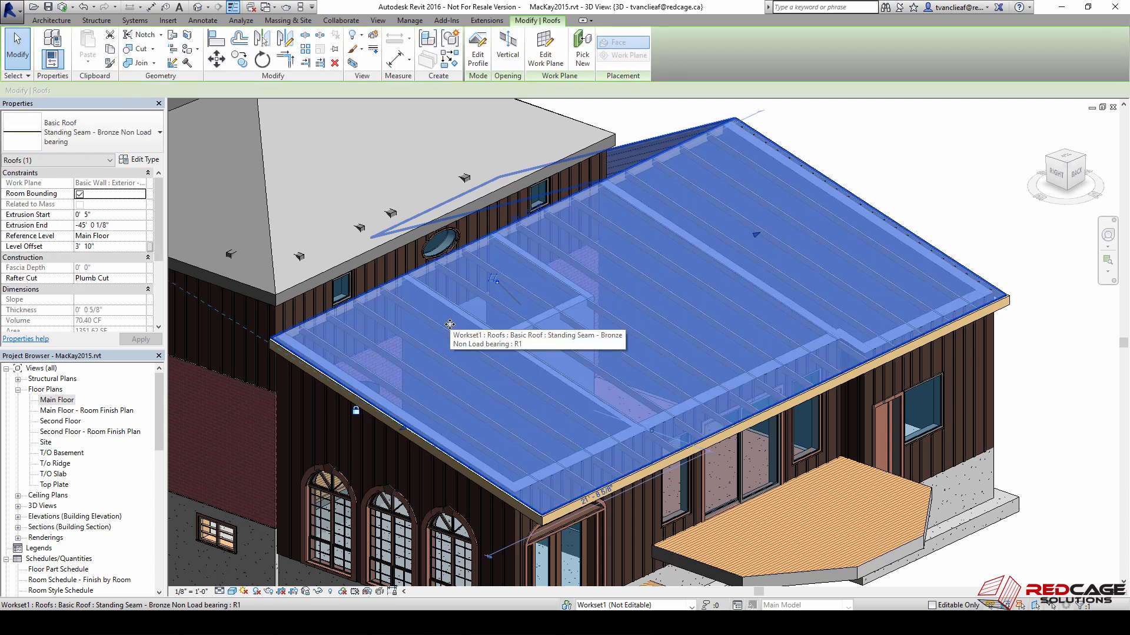
right_click(451, 326)
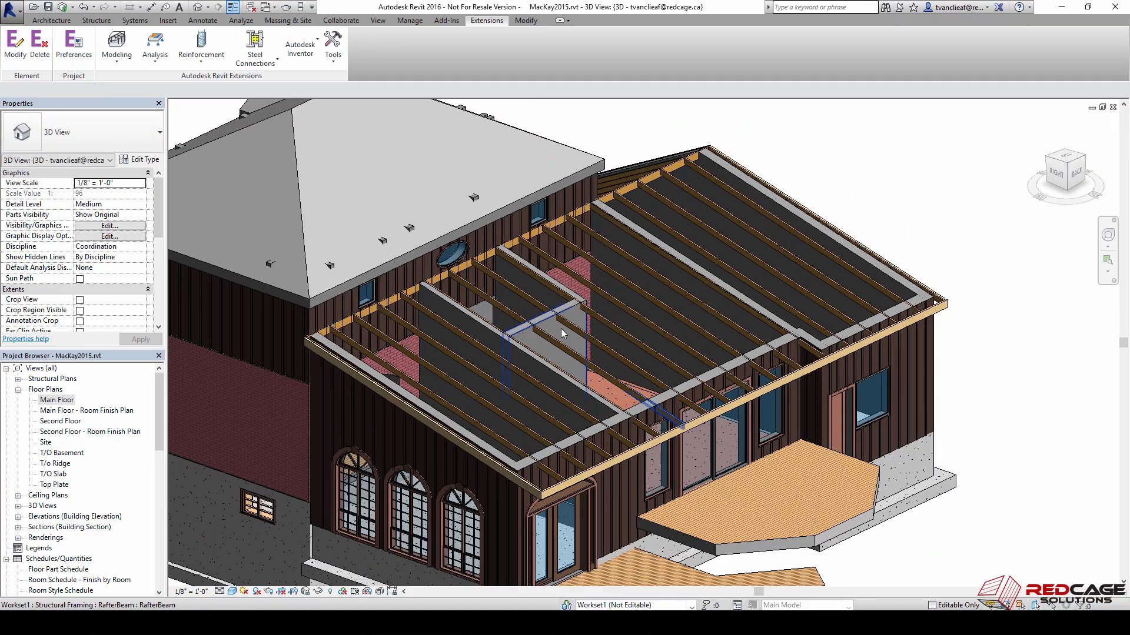
left_click_drag(562, 333, 403, 333)
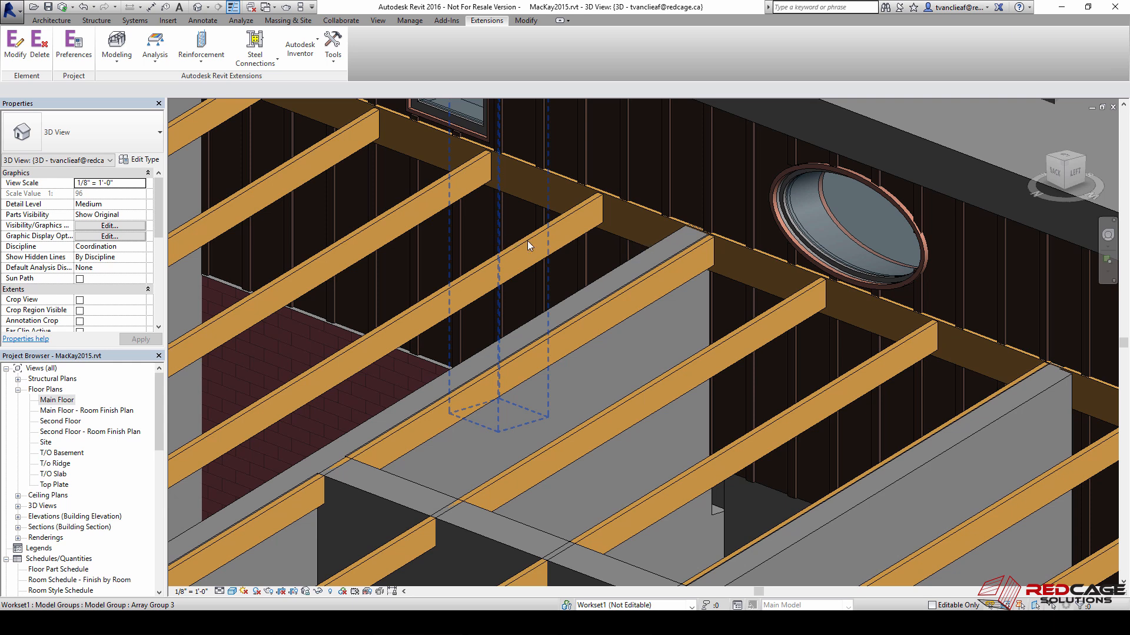
Inspect the wall sweep and top-of-wall lines in Array Group 3, then finish editing.
left_click(650, 213)
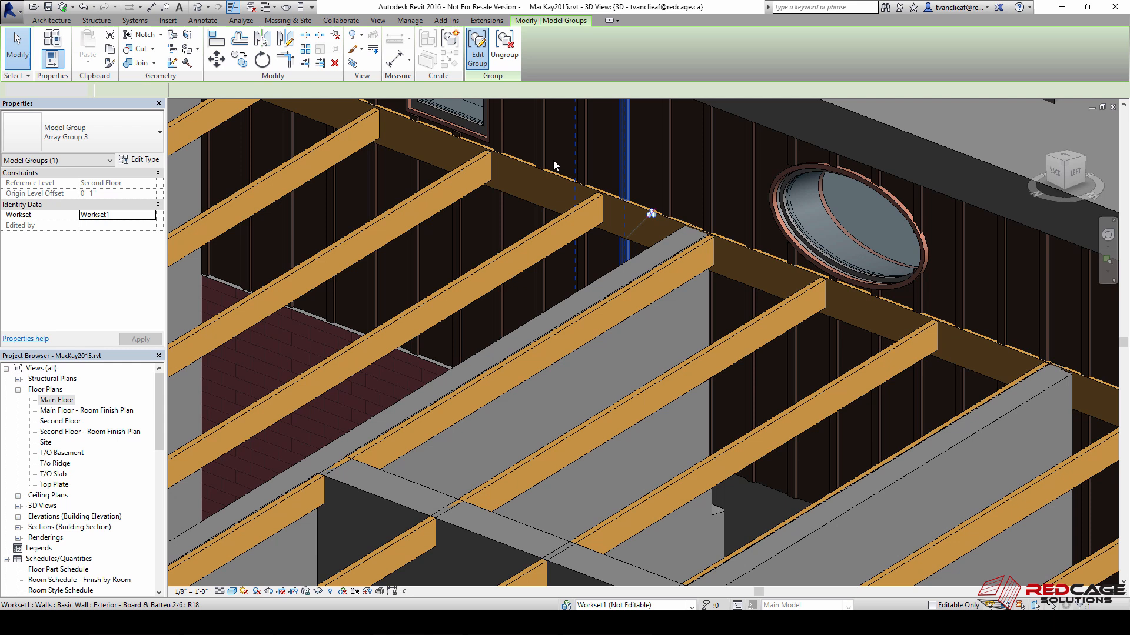
left_click(478, 46)
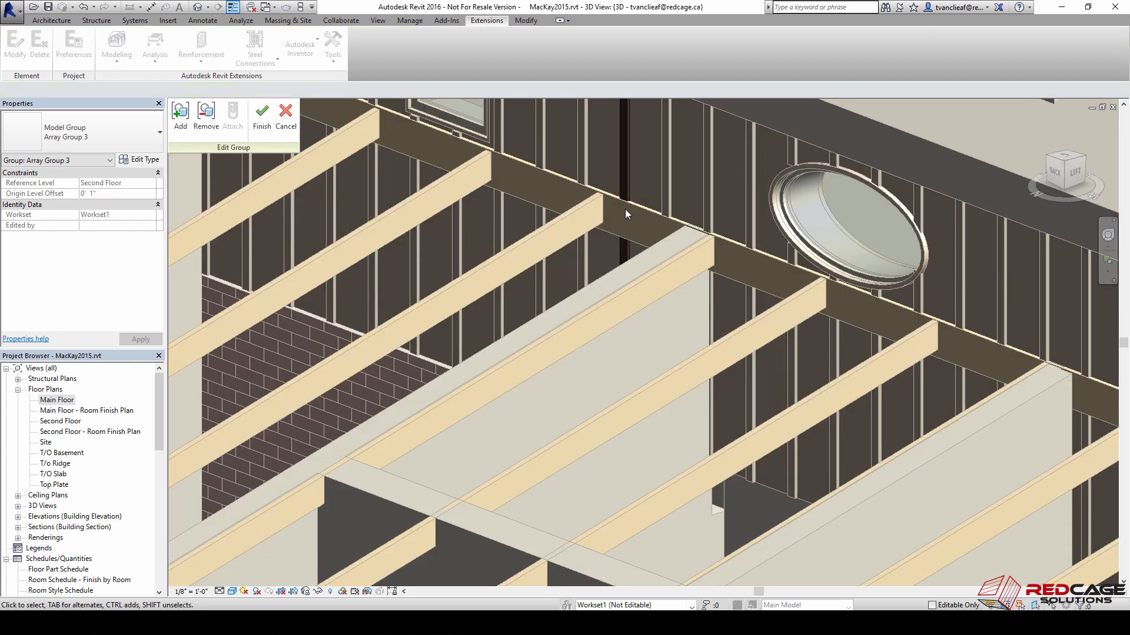
left_click(626, 215)
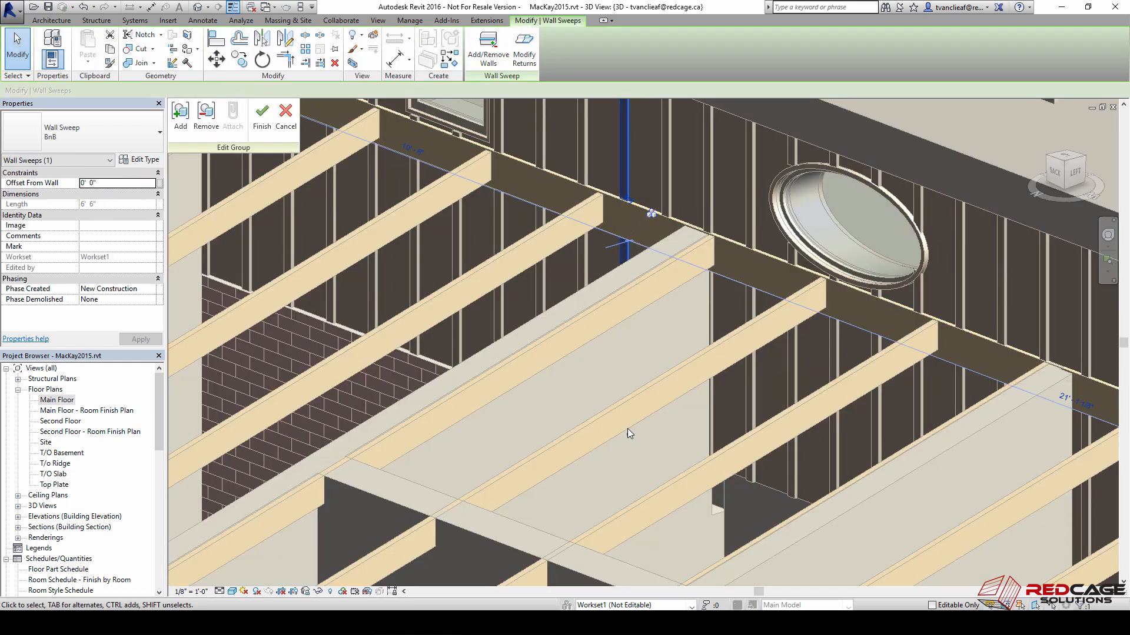
left_click(180, 114)
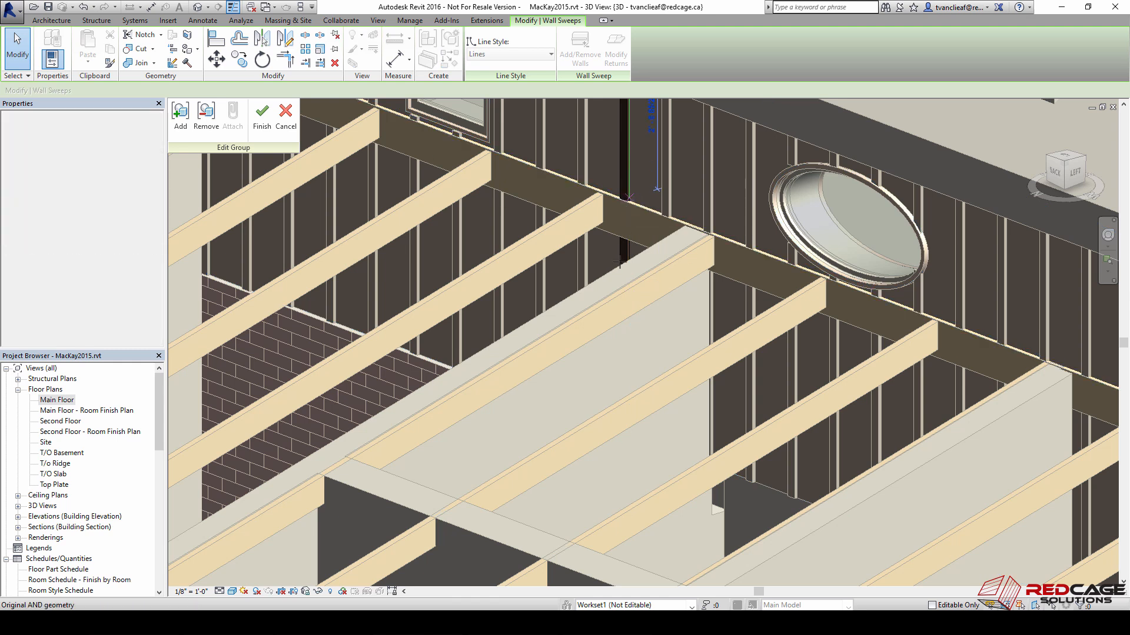
left_click(627, 177)
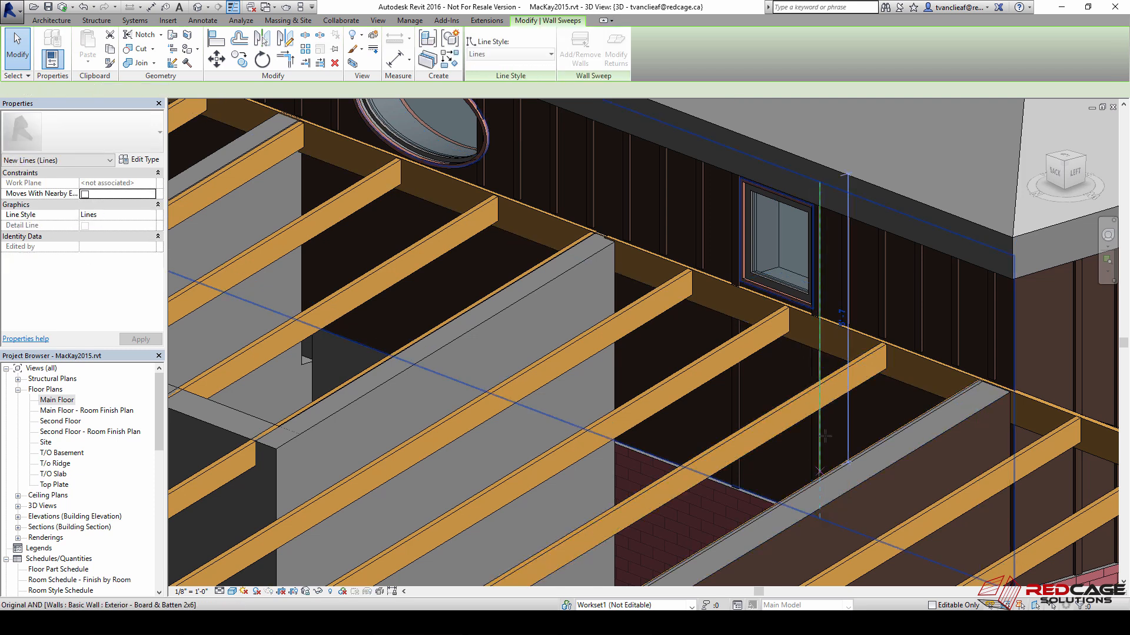
left_click(734, 422)
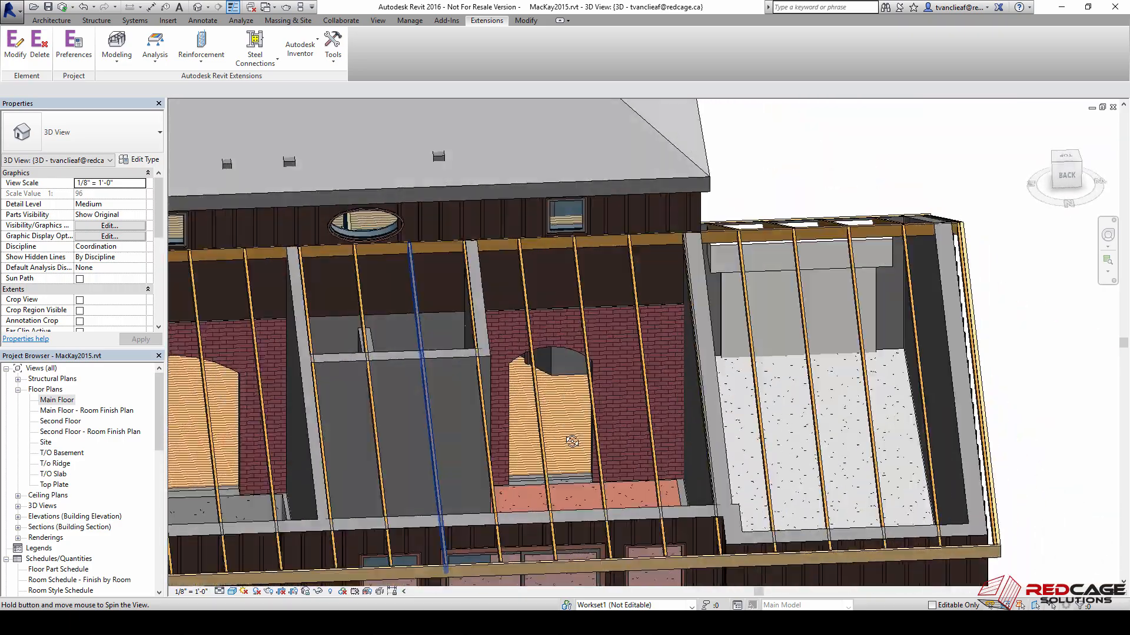
left_click_drag(569, 439, 432, 194)
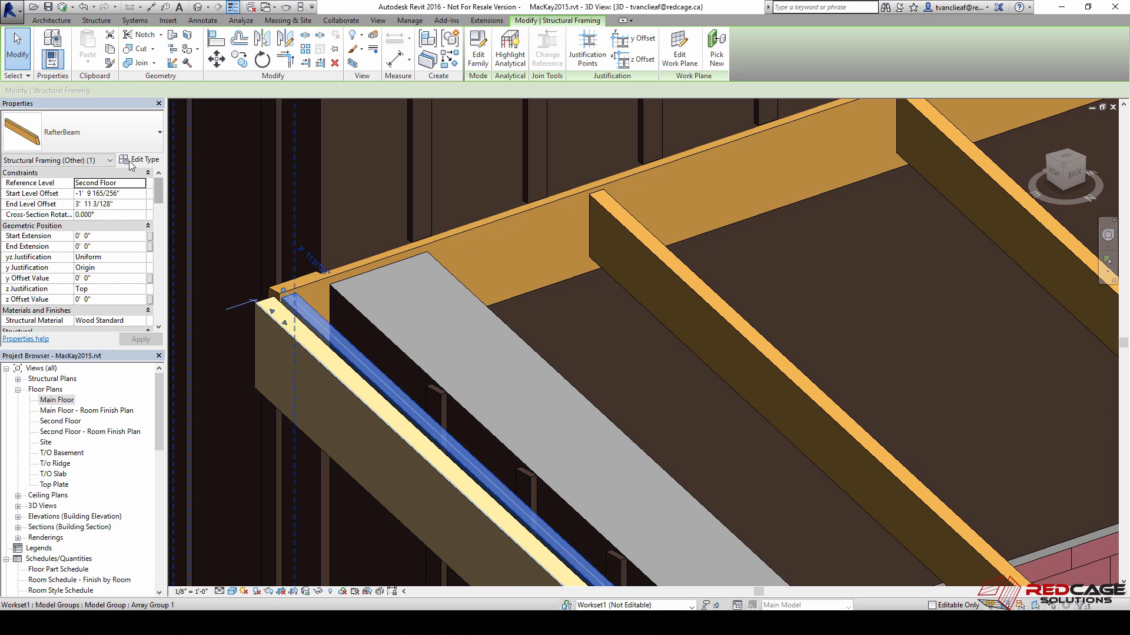
left_click(140, 160)
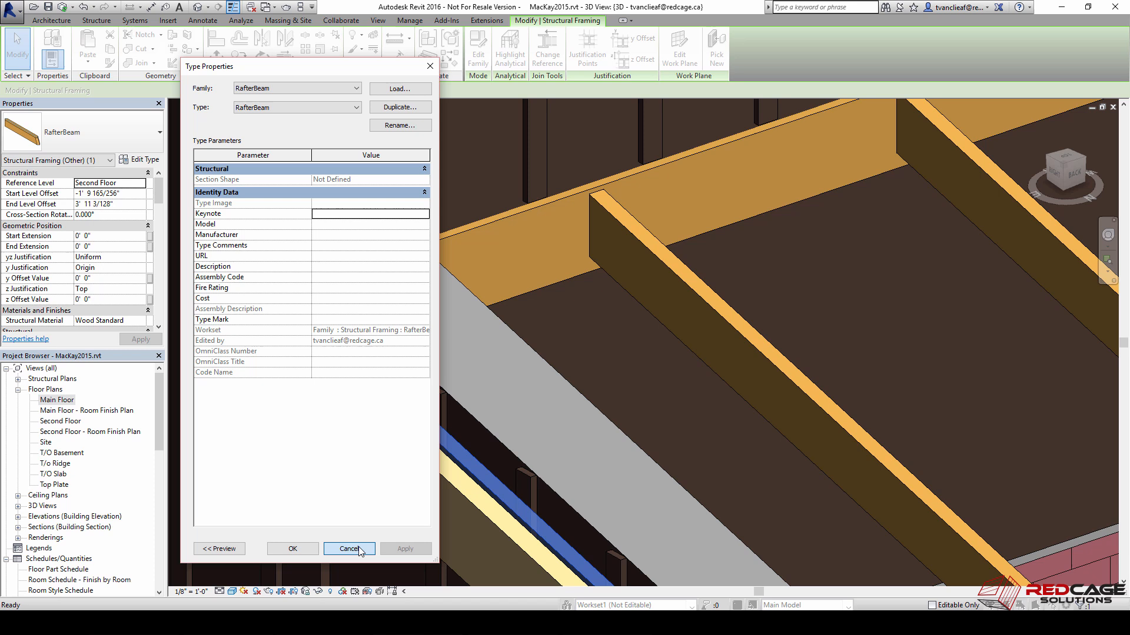
left_click(349, 549)
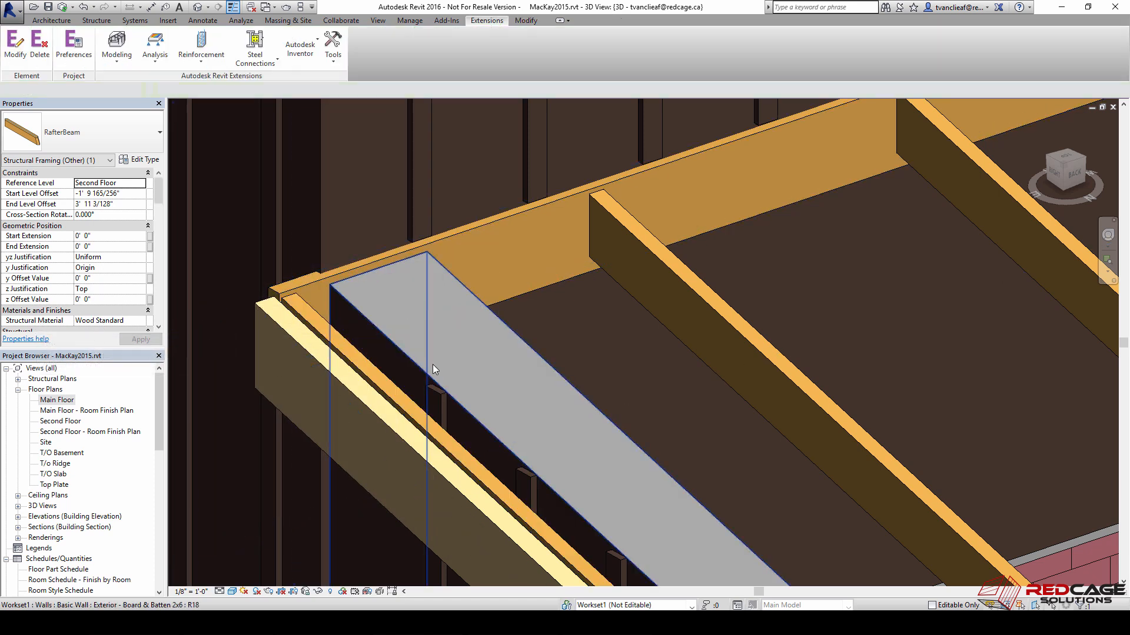
Select all rafter beams in the project and give them Softwood, Lumber material.
right_click(434, 370)
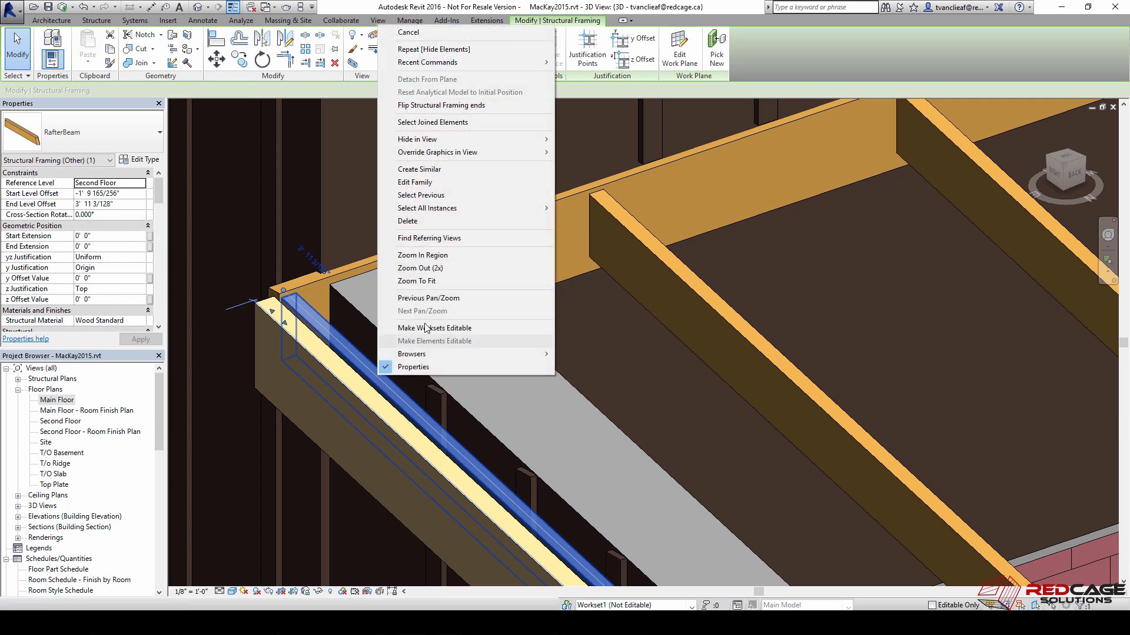
mouse_move(427, 208)
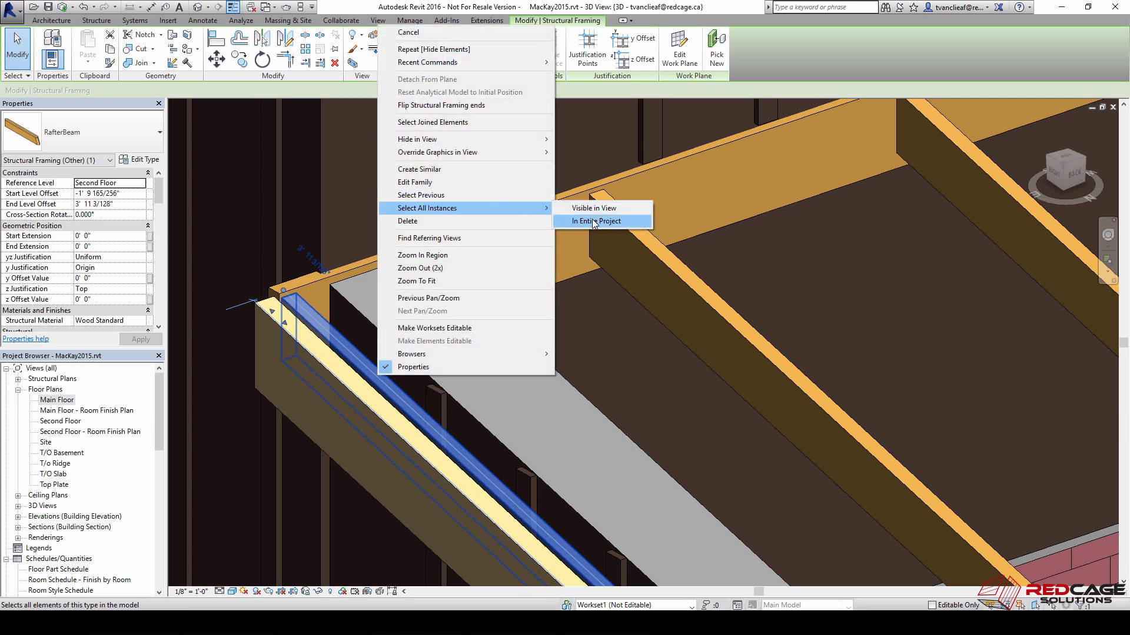
left_click(595, 222)
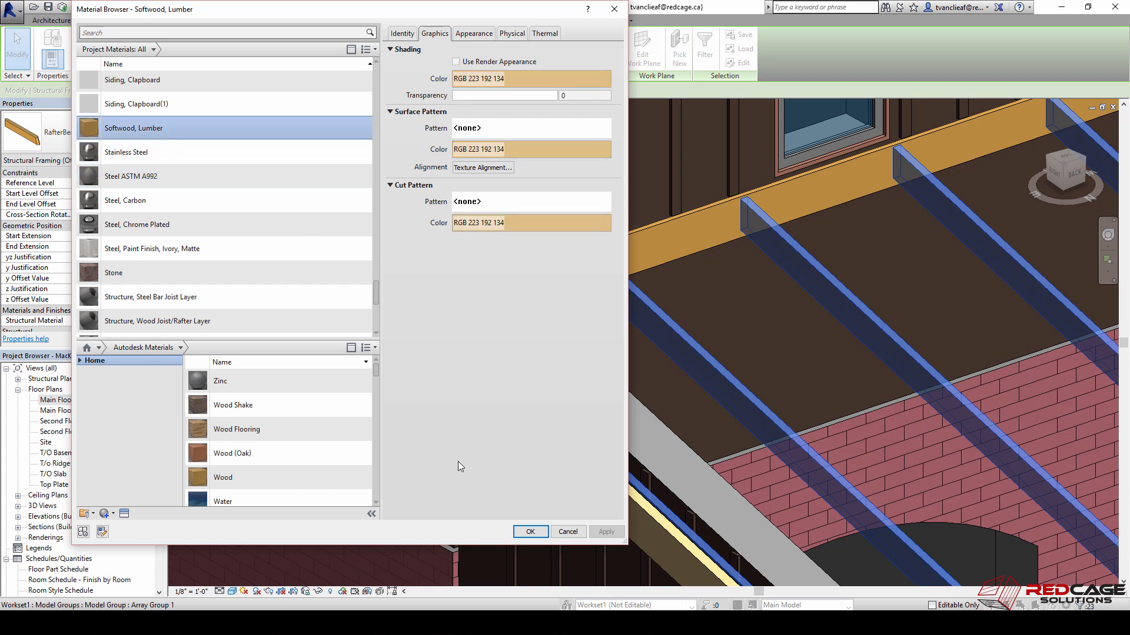
left_click(530, 532)
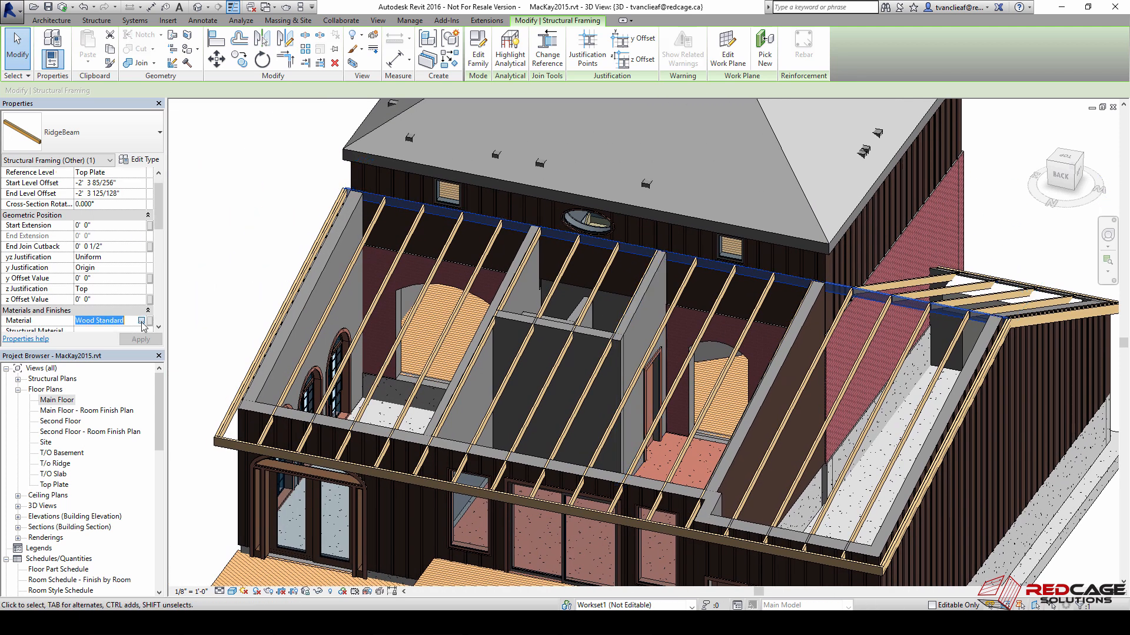
Assign the same Softwood, Lumber material to the ridge beam.
left_click(141, 320)
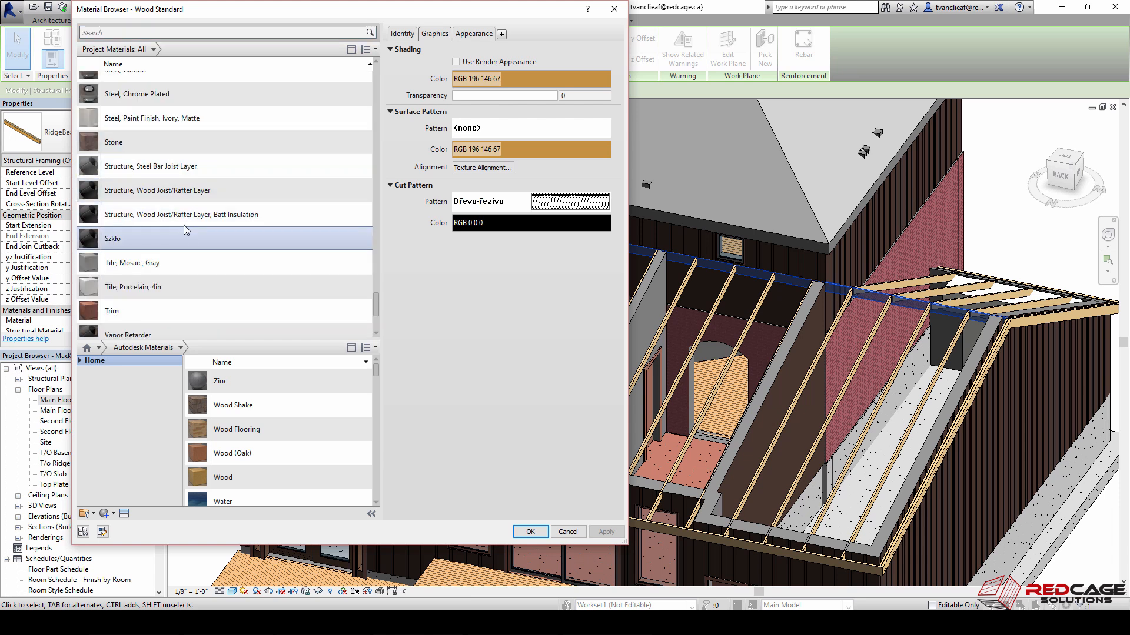
left_click(133, 259)
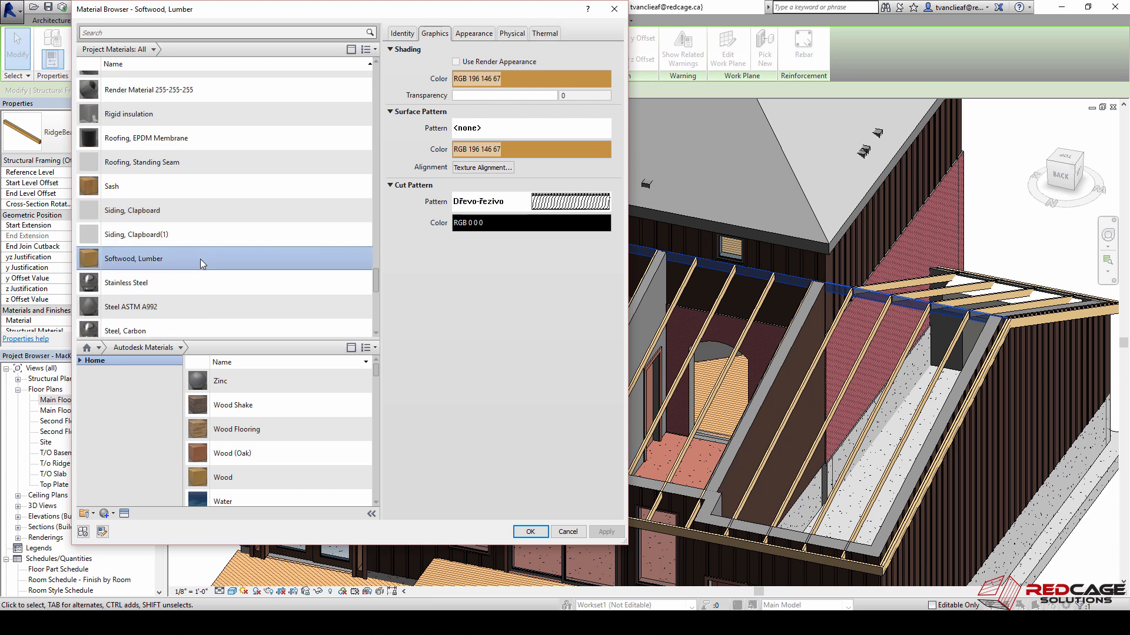
left_click(530, 531)
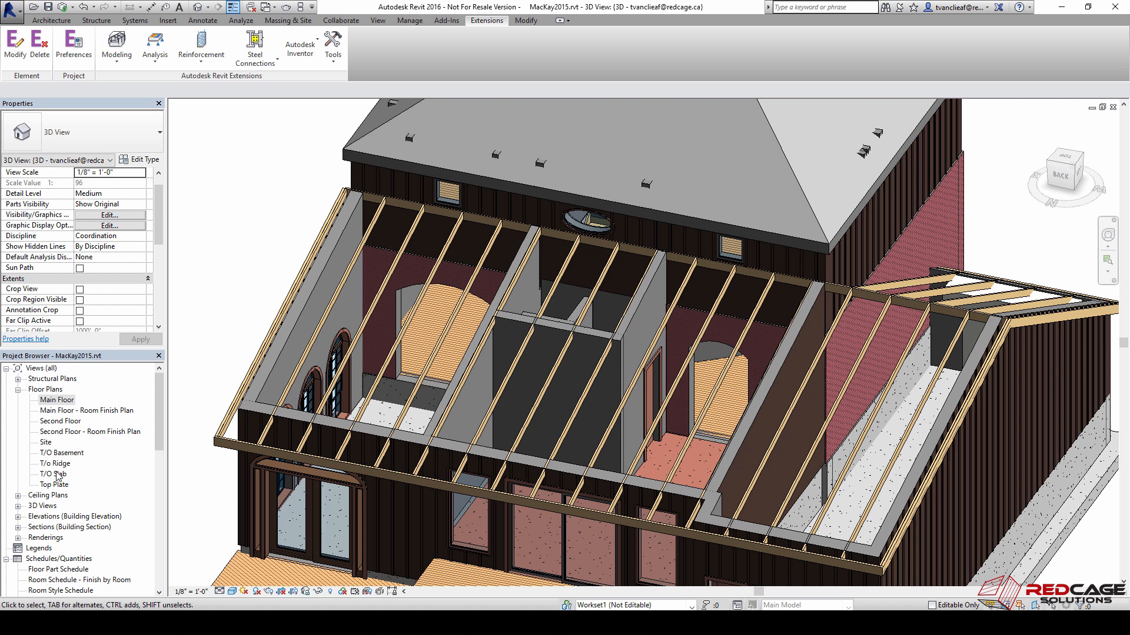
double_click(53, 484)
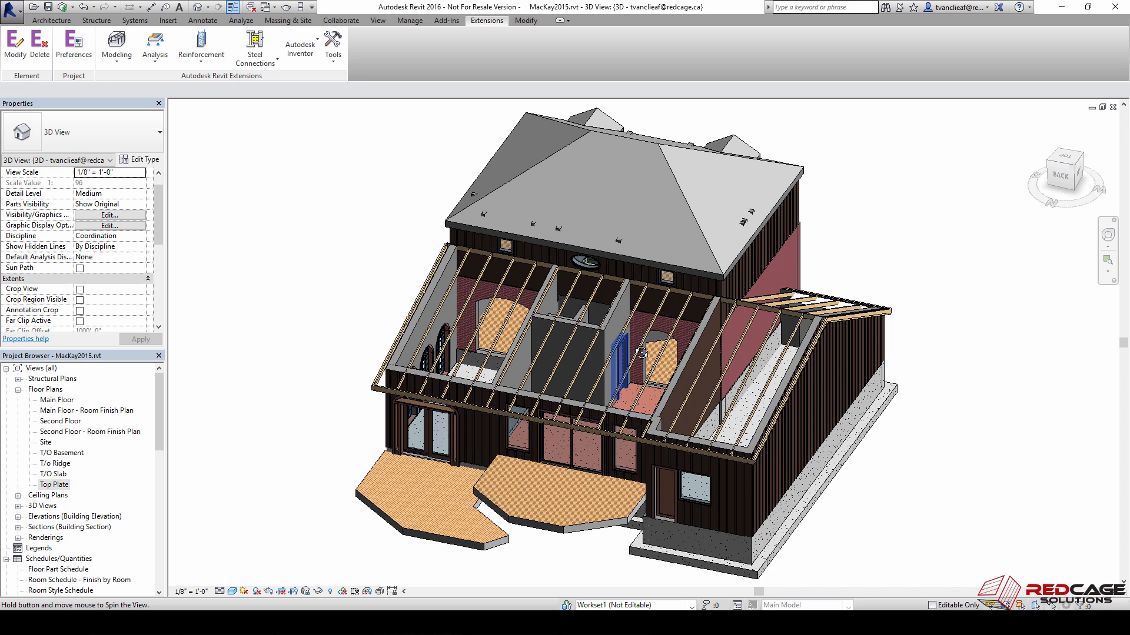
left_click_drag(642, 353, 605, 367)
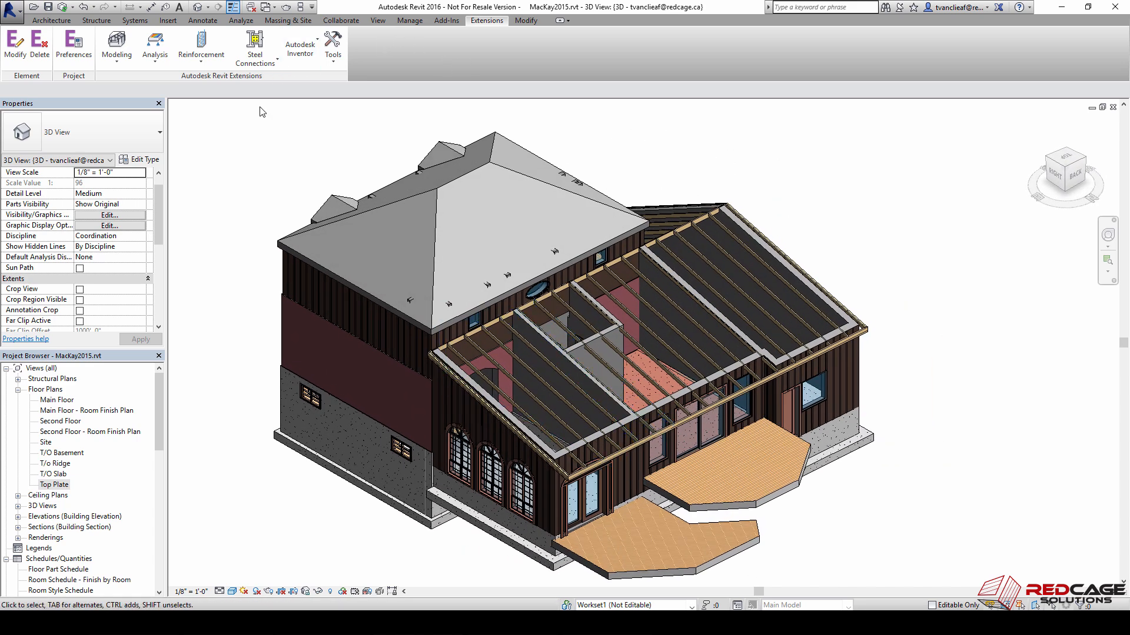
Run Wood Framing Walls with nothing selected and dismiss the no-walls-selected message.
left_click(117, 44)
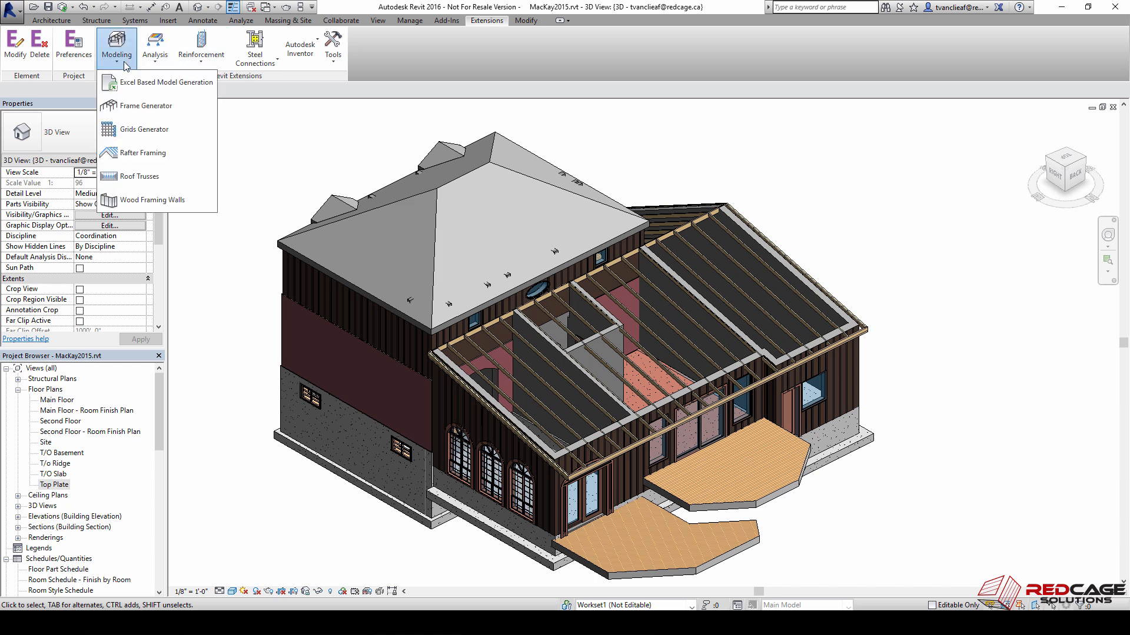
mouse_move(152, 200)
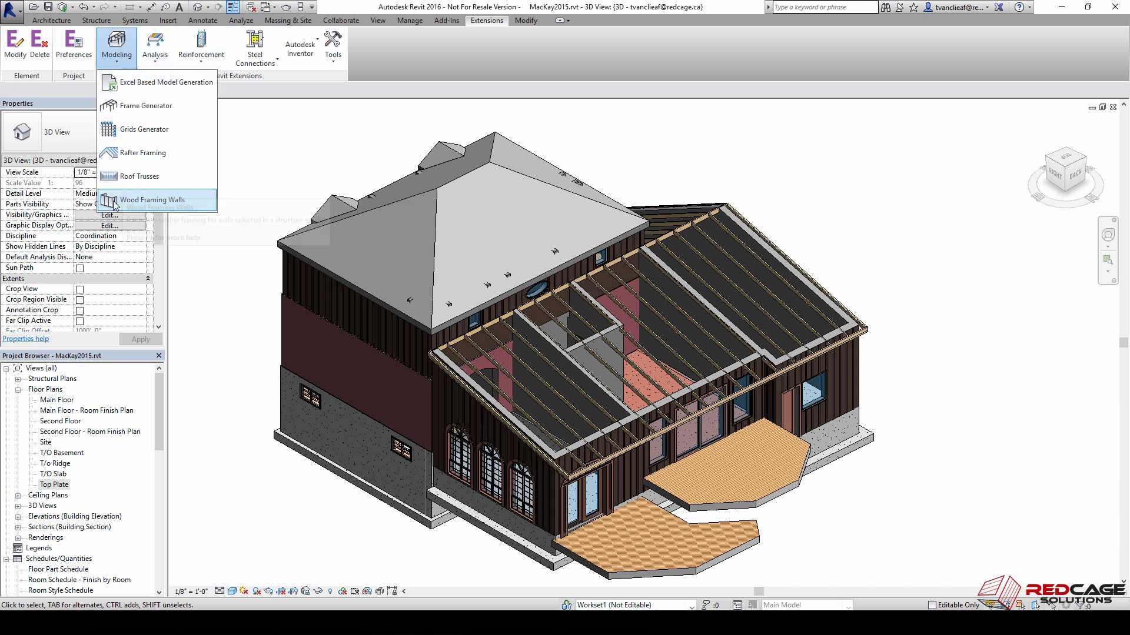
mouse_move(171, 198)
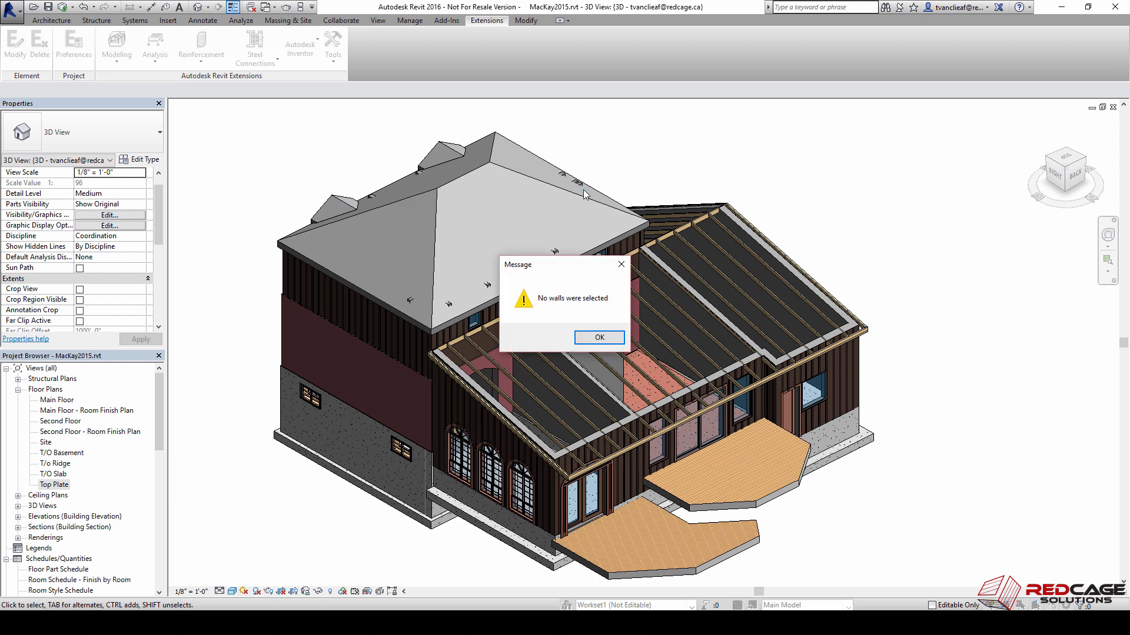
left_click(599, 338)
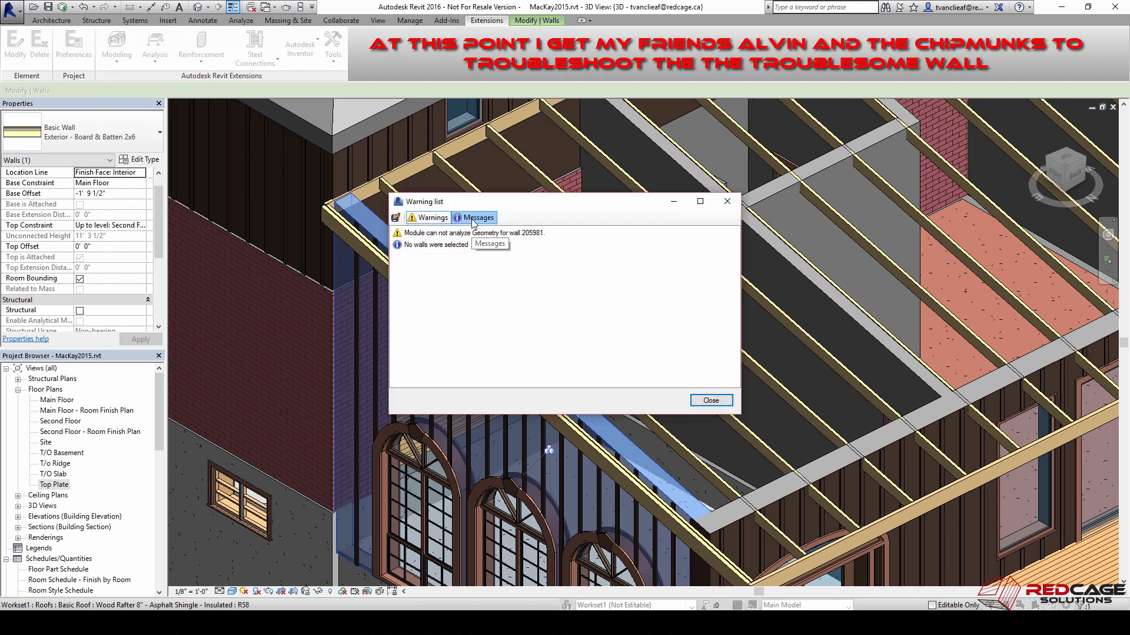
Select the Exterior - Brick 2x6 Cavity wall with arched windows and launch Wood Framing Walls.
left_click(710, 400)
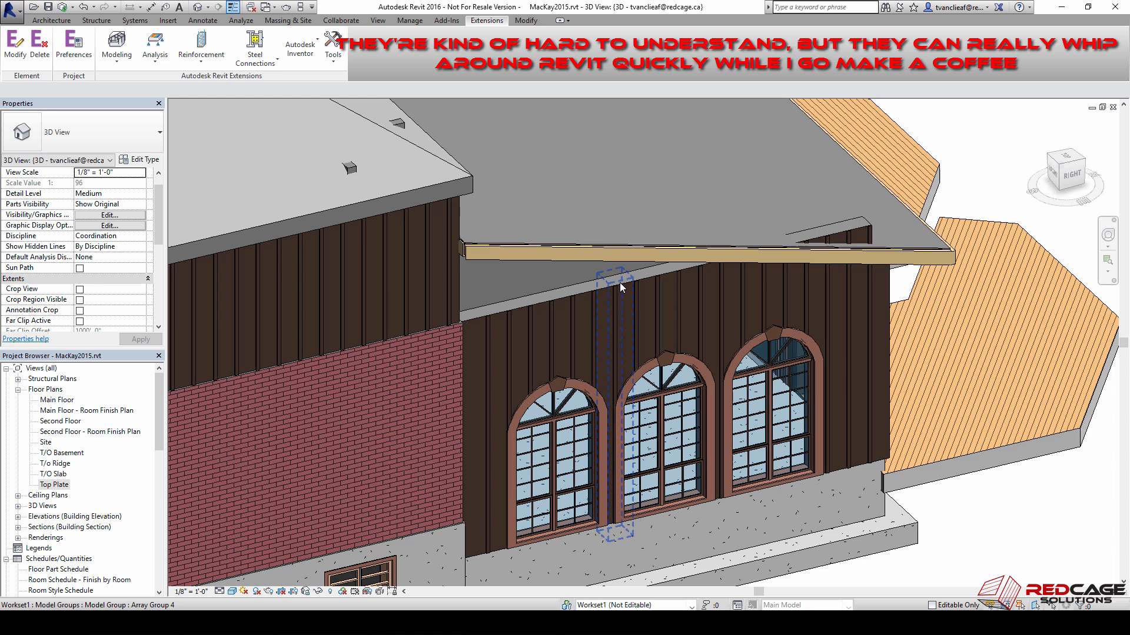
left_click(621, 288)
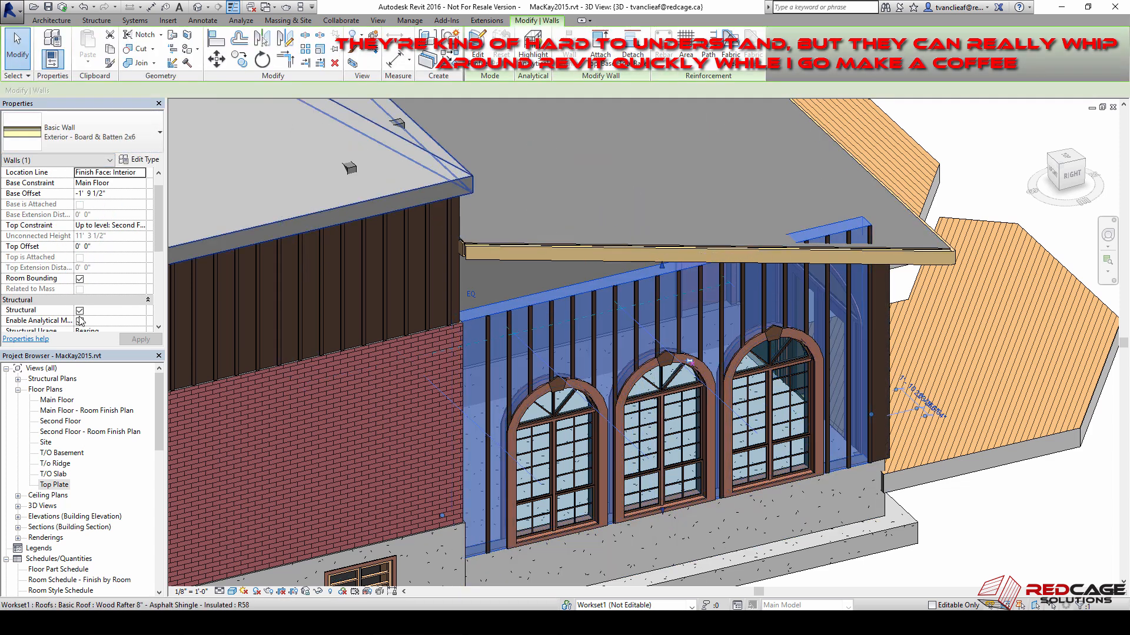
left_click(487, 20)
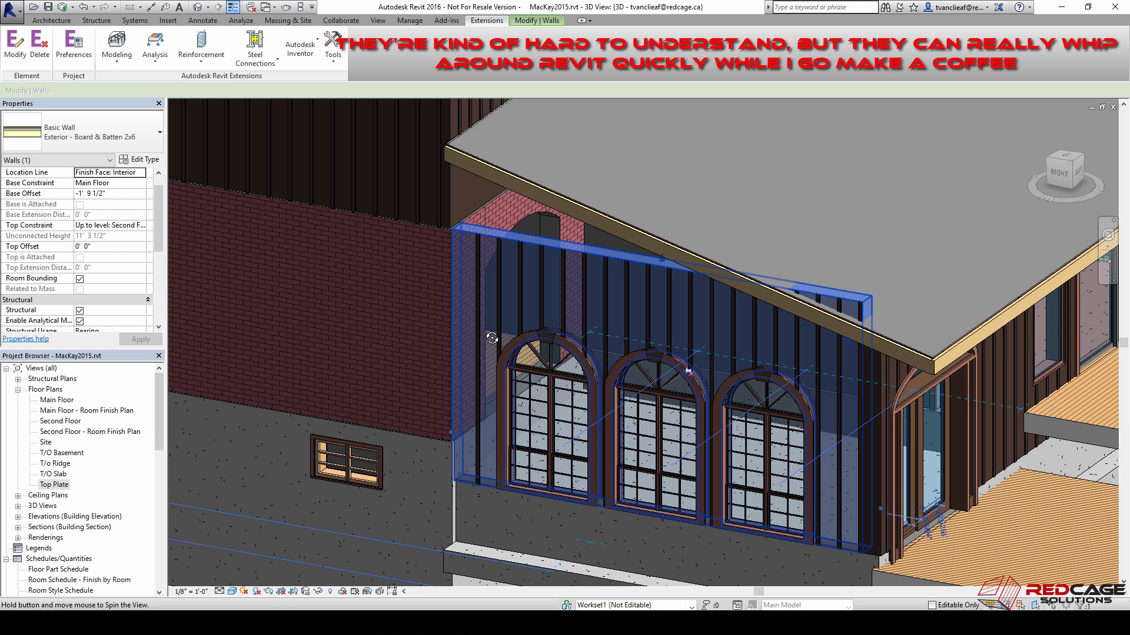
left_click(113, 45)
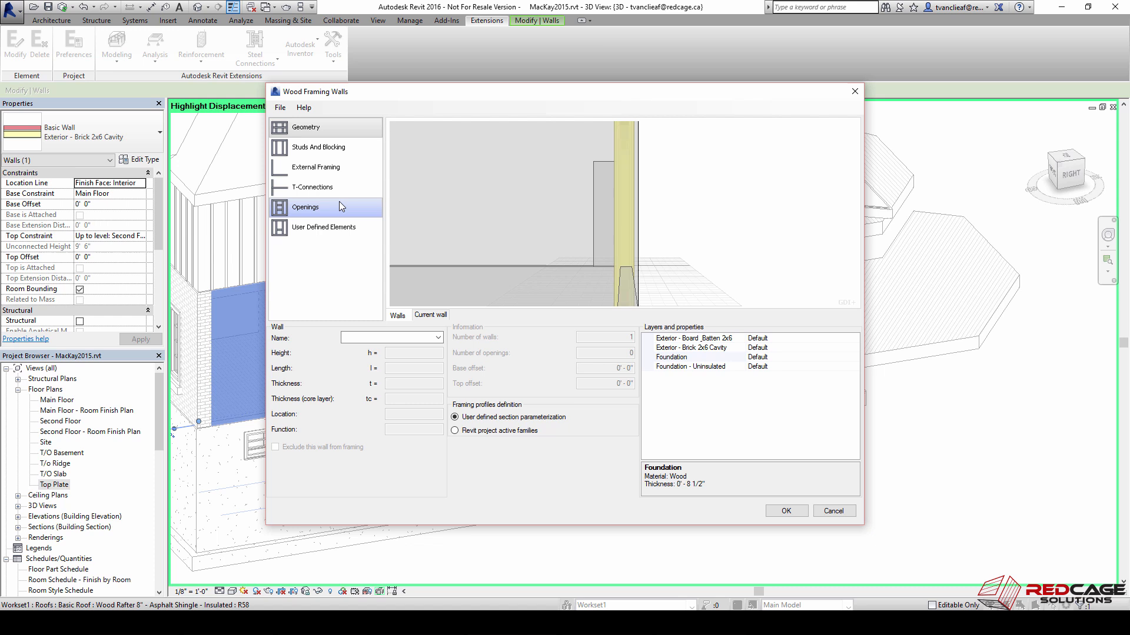
Preview the brick cavity wall and review its Studs And Blocking, External Framing, T-Connections and Openings settings.
left_click(306, 127)
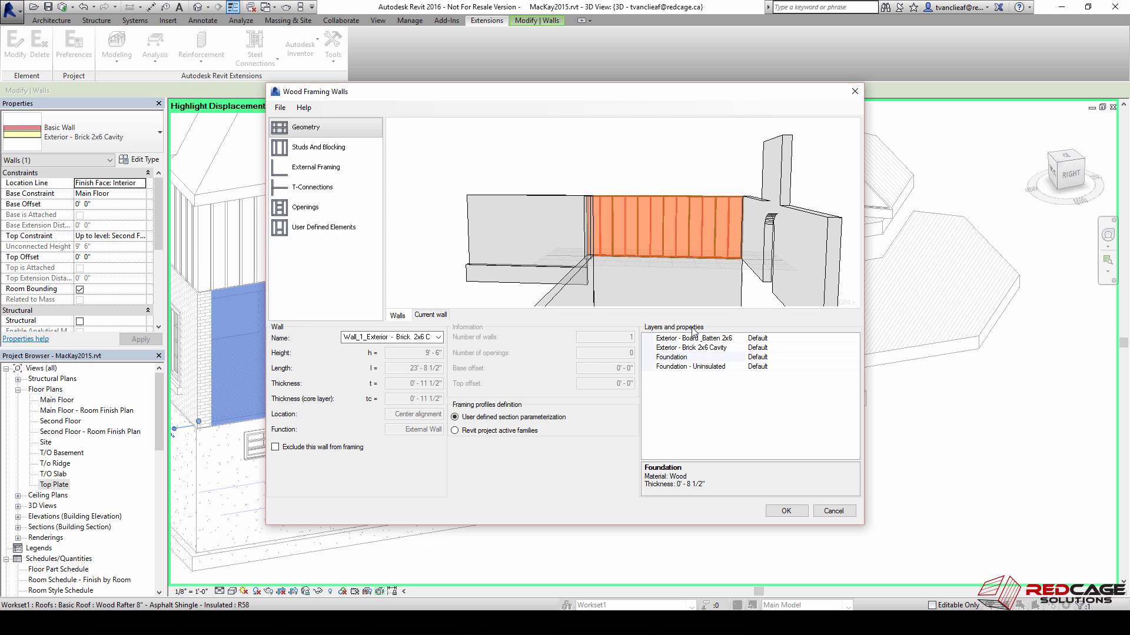
mouse_move(686, 370)
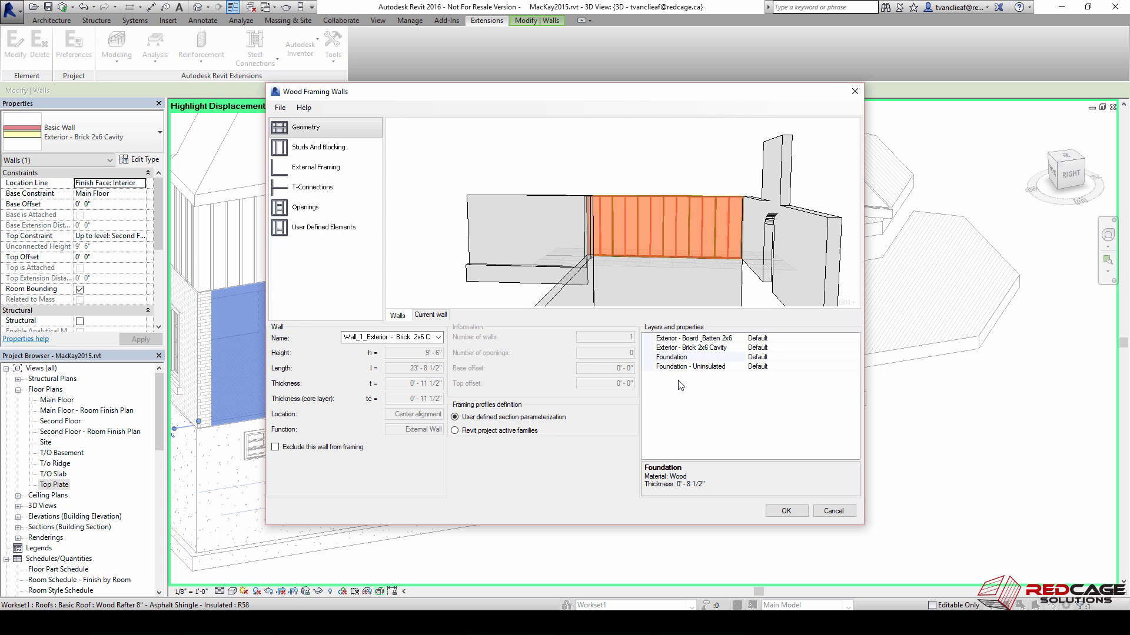
left_click(318, 147)
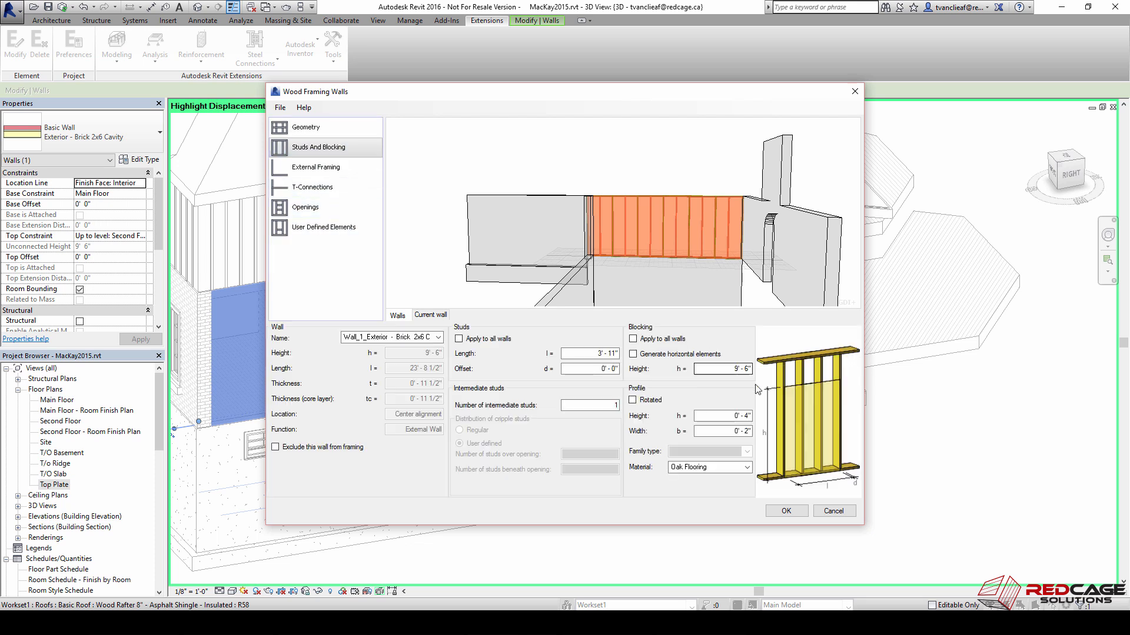
left_click(314, 167)
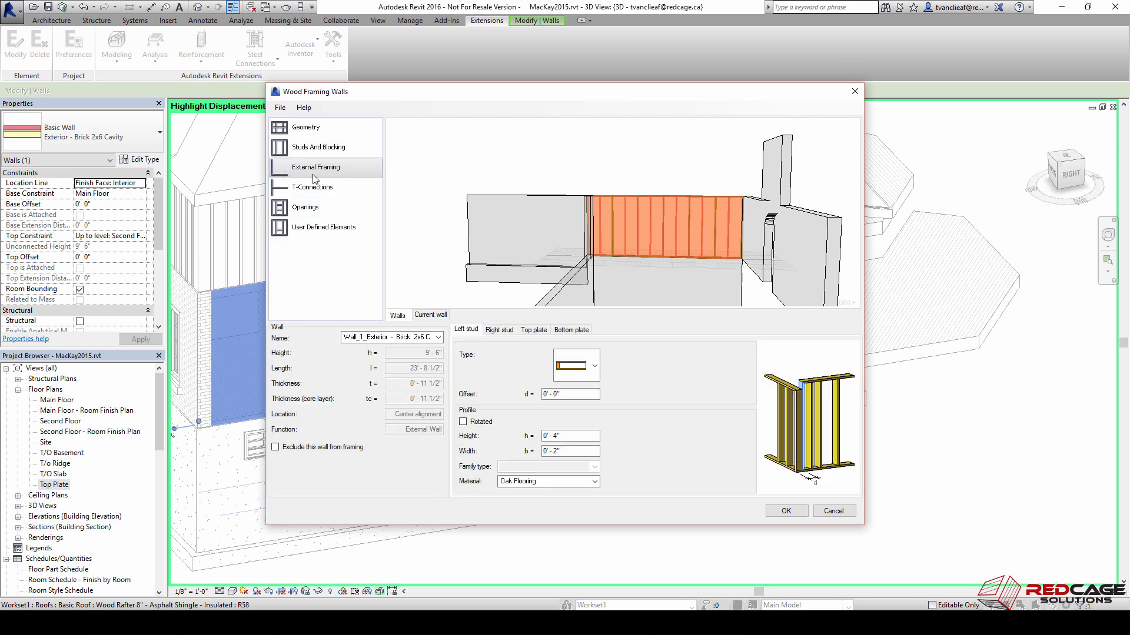
left_click(304, 207)
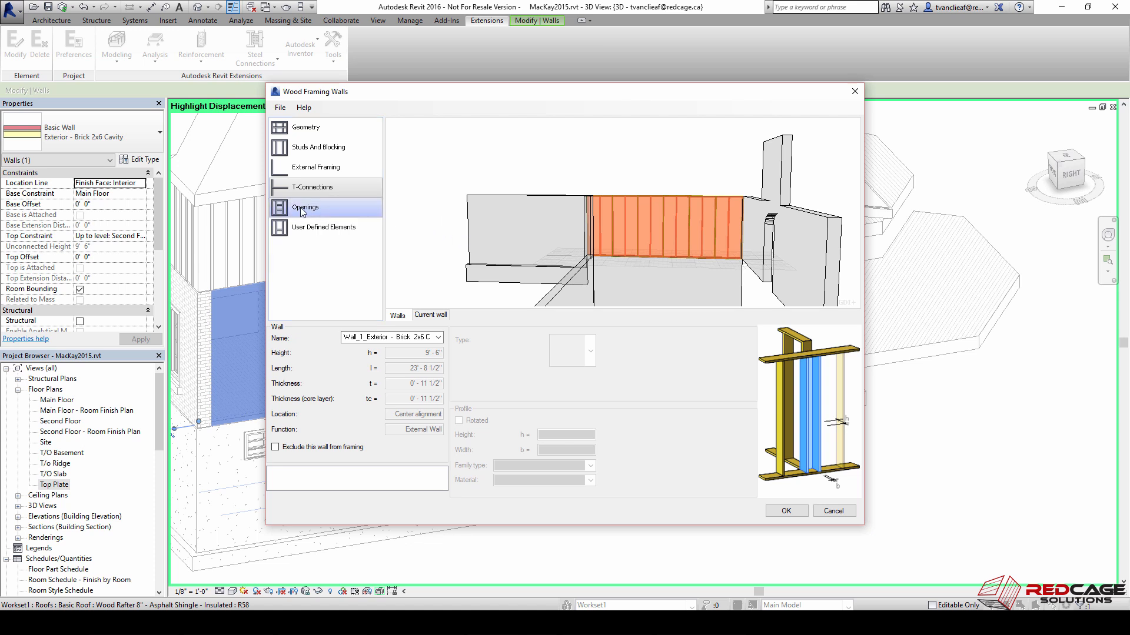
left_click(304, 207)
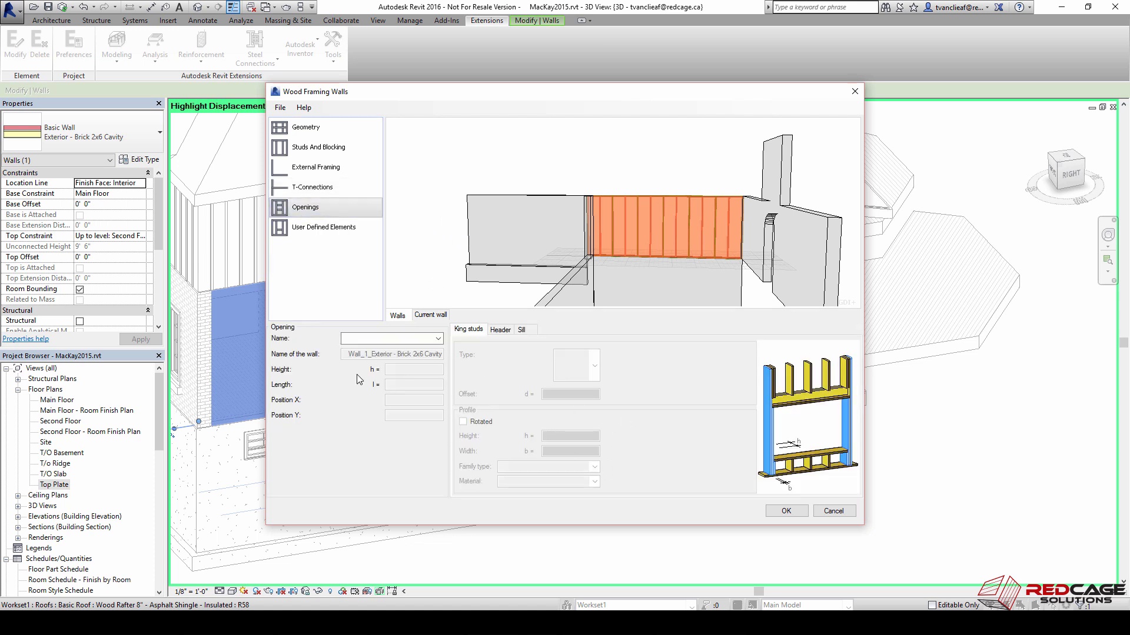